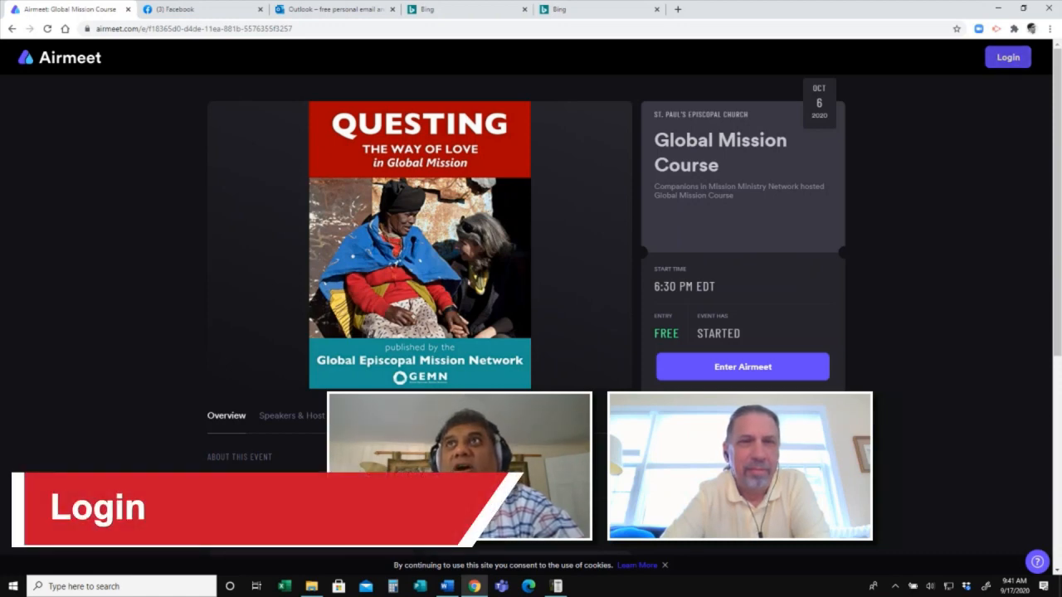
# Bring up the Login to Airmeet dialog for the Cloud Coffee with Fr. Amjad event
pyautogui.click(1008, 57)
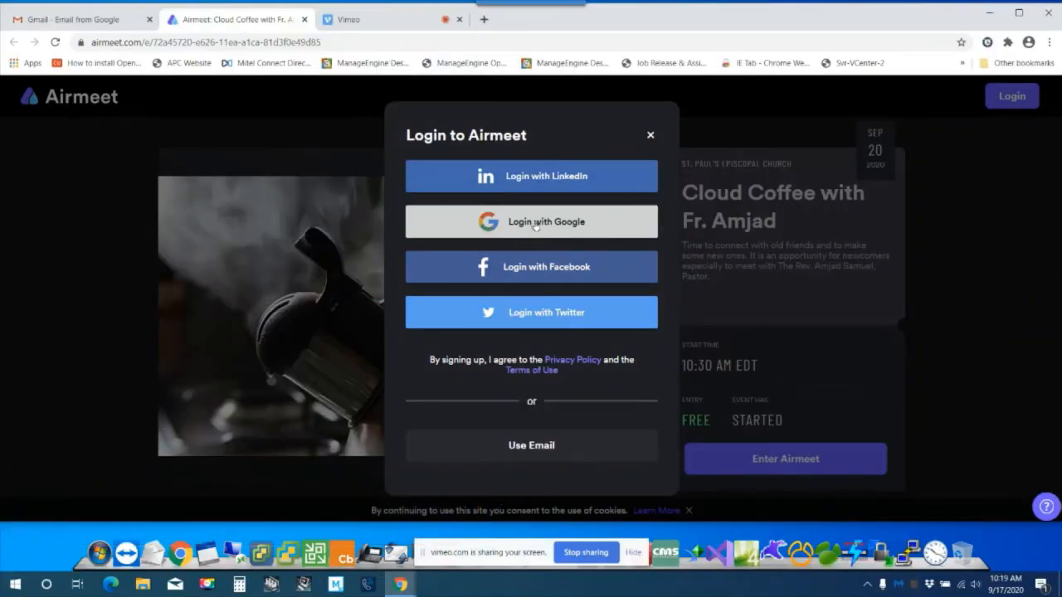
pyautogui.click(531, 223)
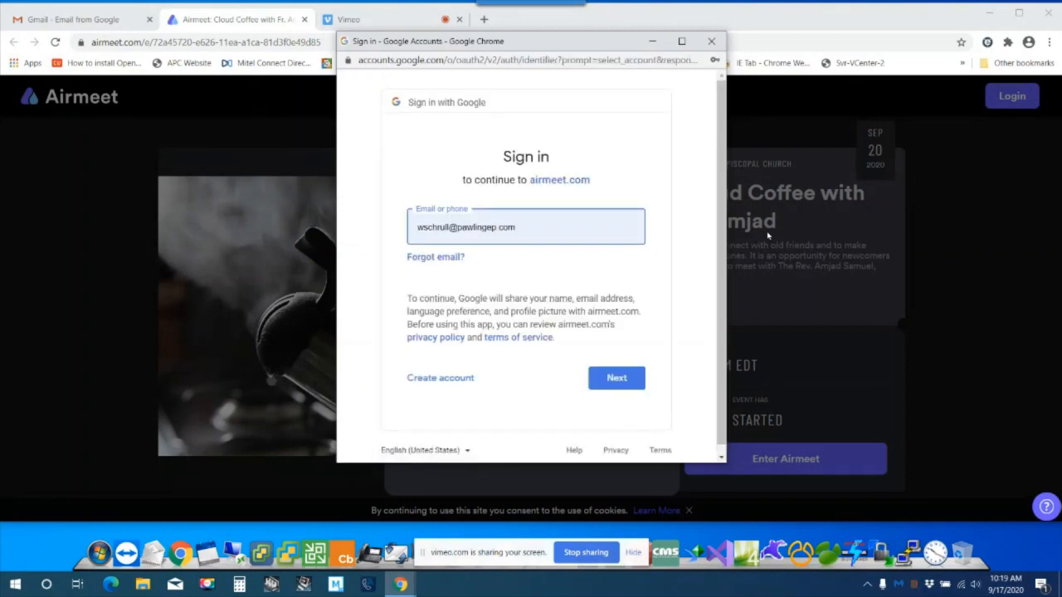
pyautogui.click(526, 225)
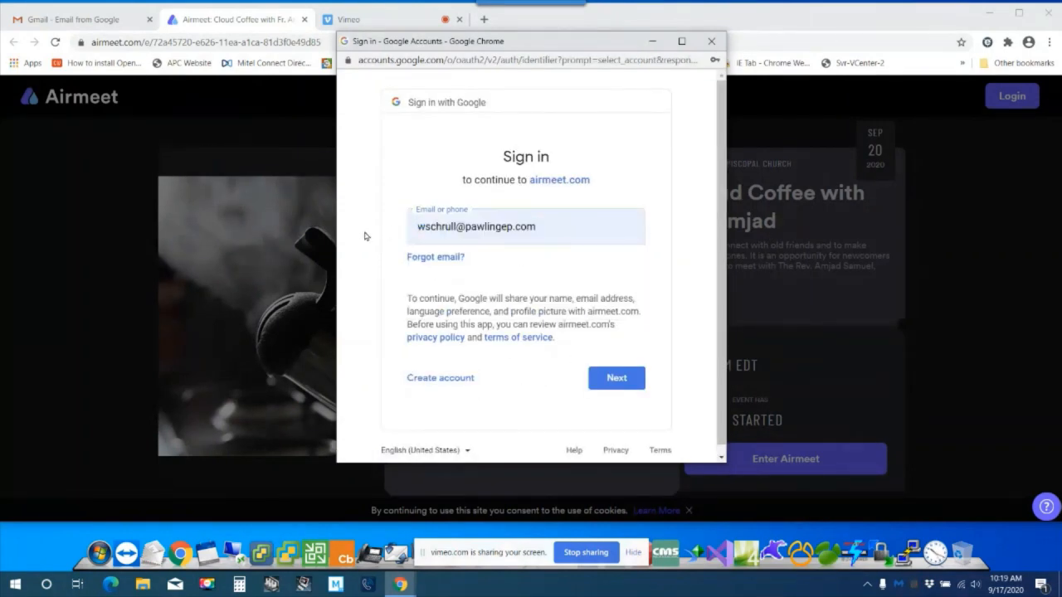
pyautogui.click(524, 226)
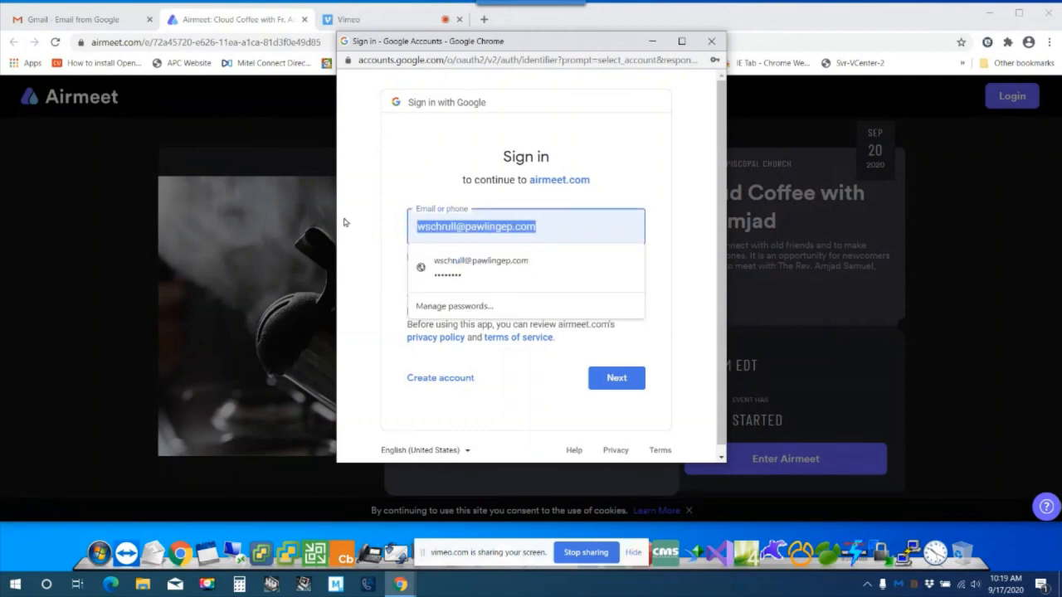
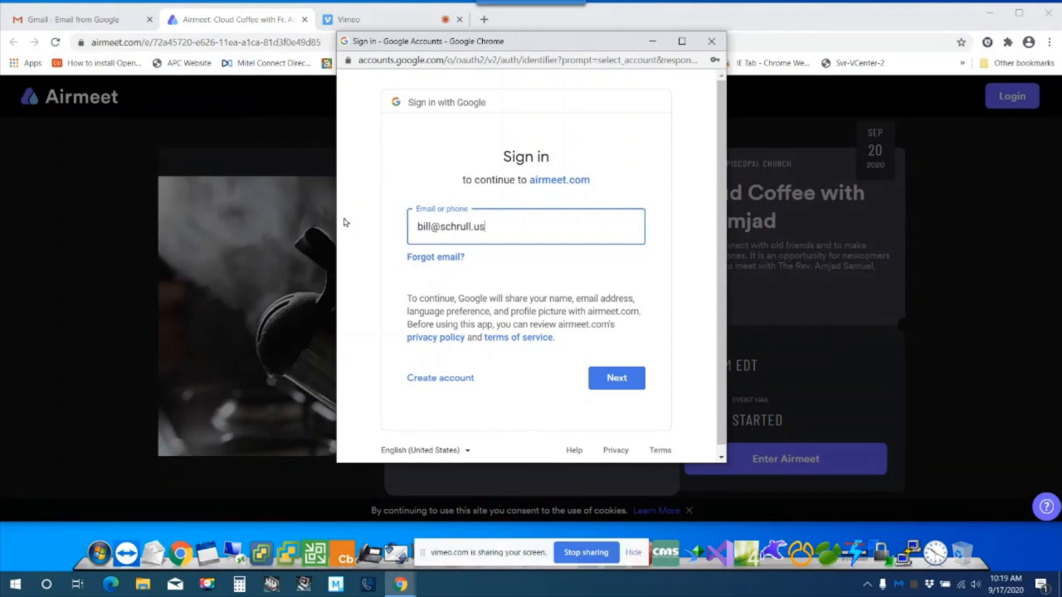
pyautogui.click(617, 379)
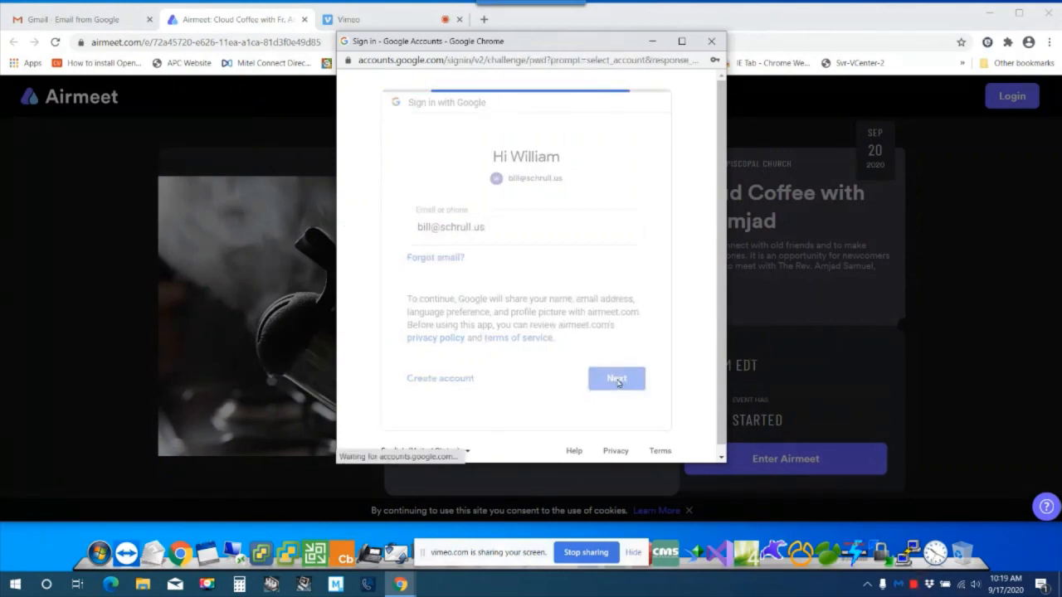
# Enter the account password, retrying after the wrong-password error, to complete sign-in
pyautogui.click(617, 379)
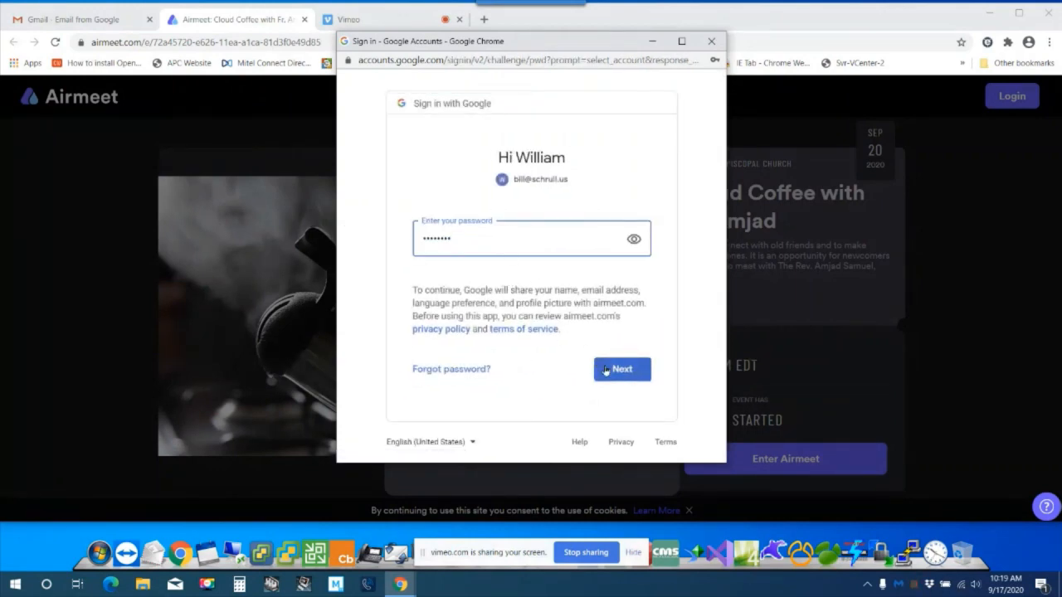
pyautogui.click(621, 368)
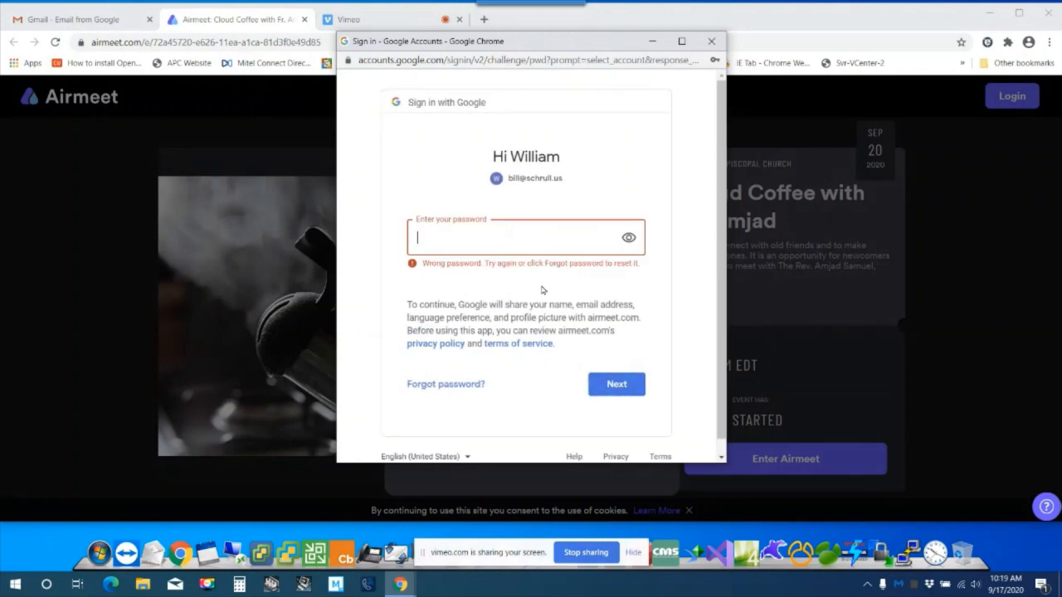
pyautogui.write('•')
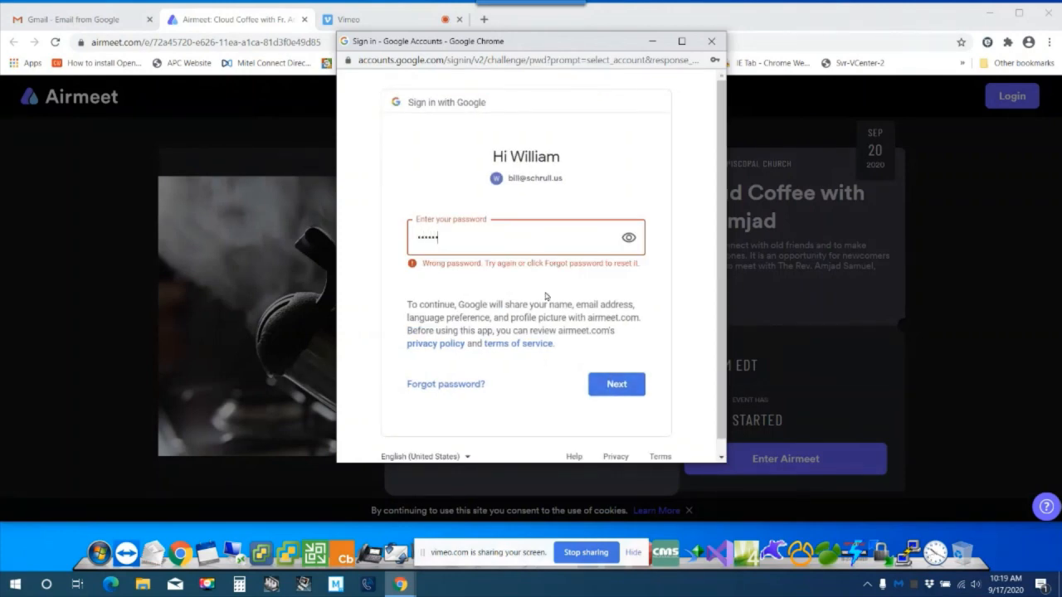
pyautogui.click(618, 385)
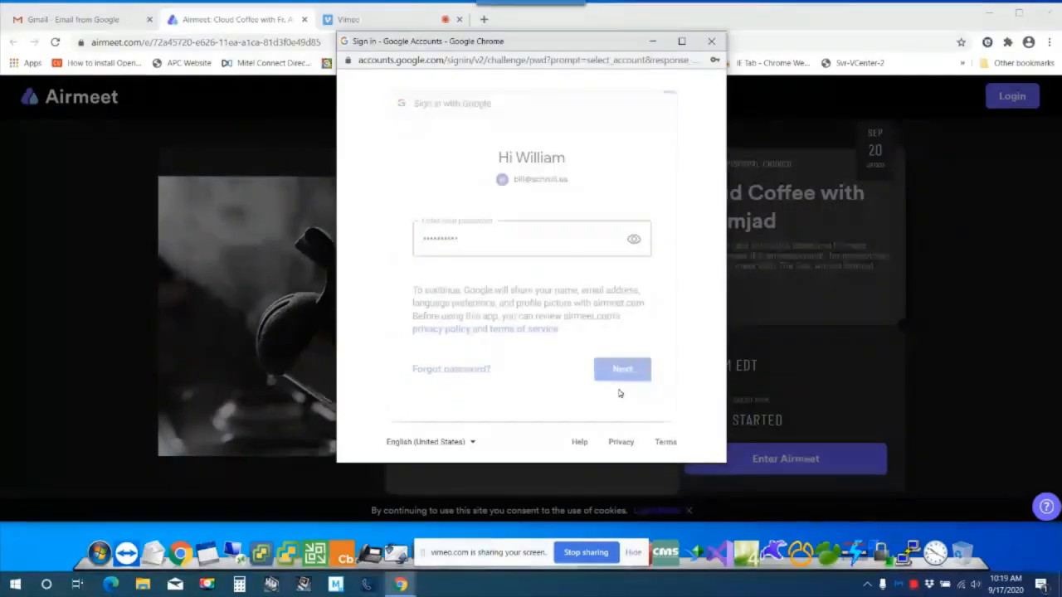
pyautogui.click(622, 369)
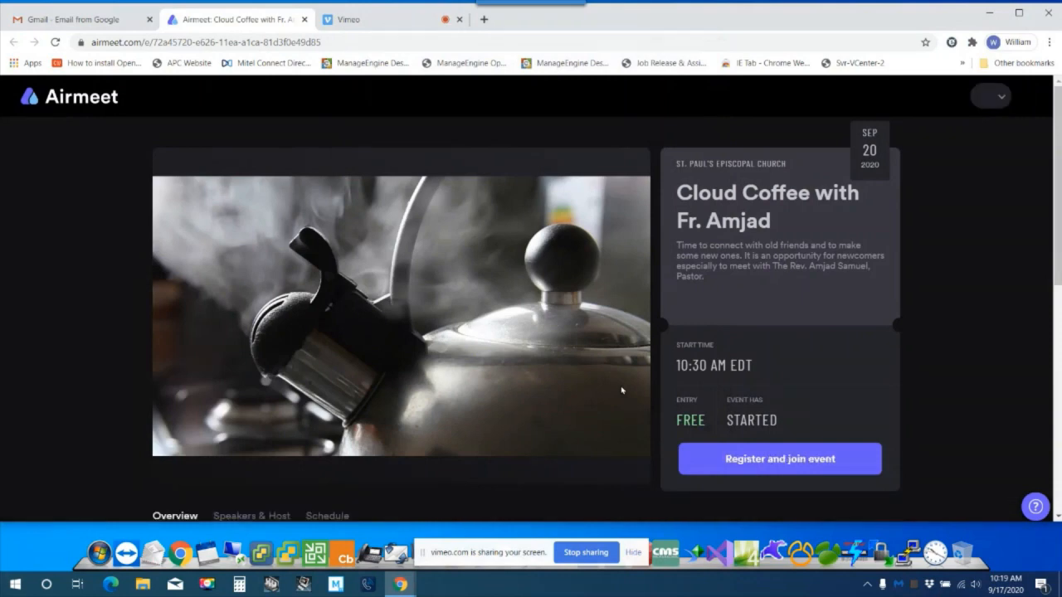
# Register for and join the Cloud Coffee event, loading its lounge of tables
pyautogui.click(779, 458)
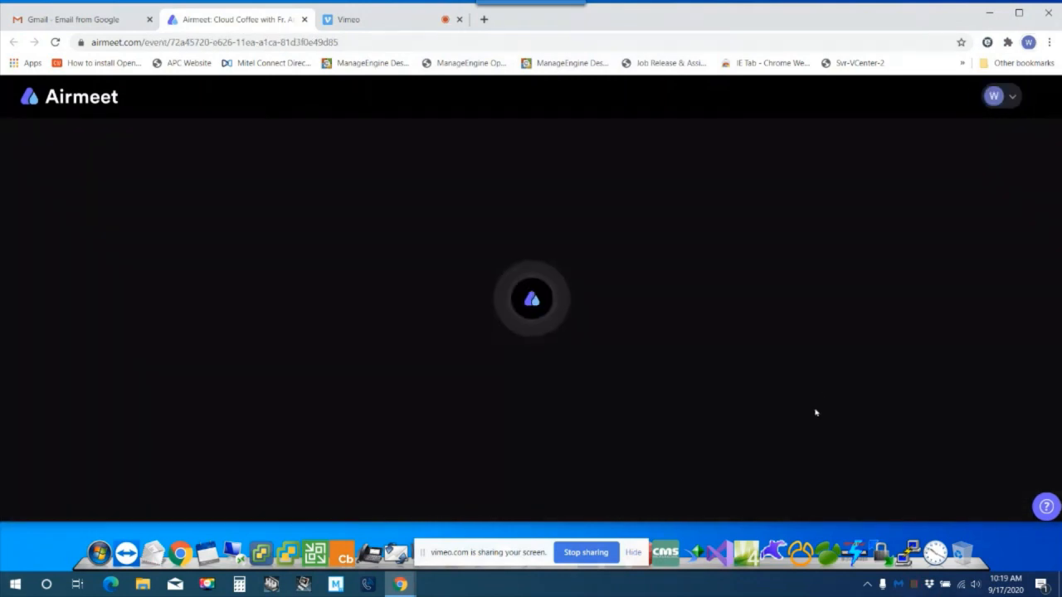
pyautogui.moveTo(952, 187)
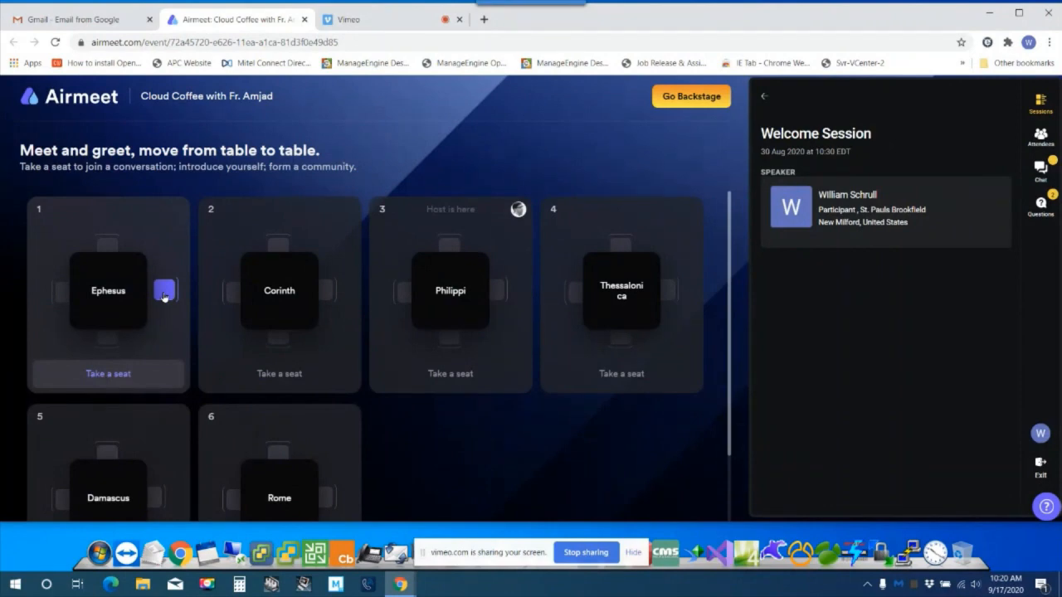
# Take a seat at Ephesus and grant Chrome microphone and camera access for the setup test
pyautogui.click(108, 374)
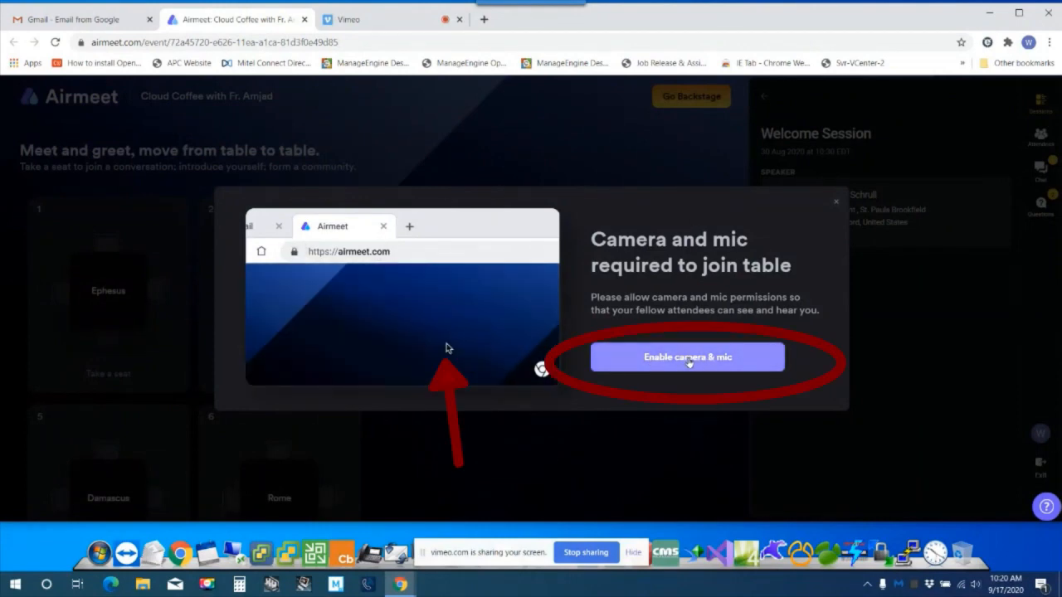
pyautogui.click(687, 357)
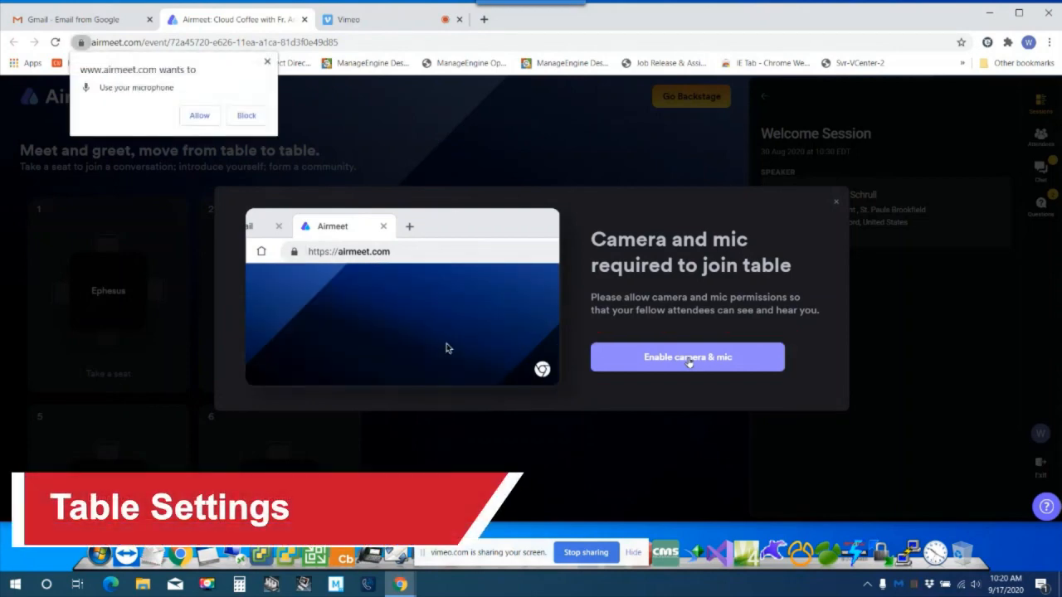
pyautogui.click(687, 357)
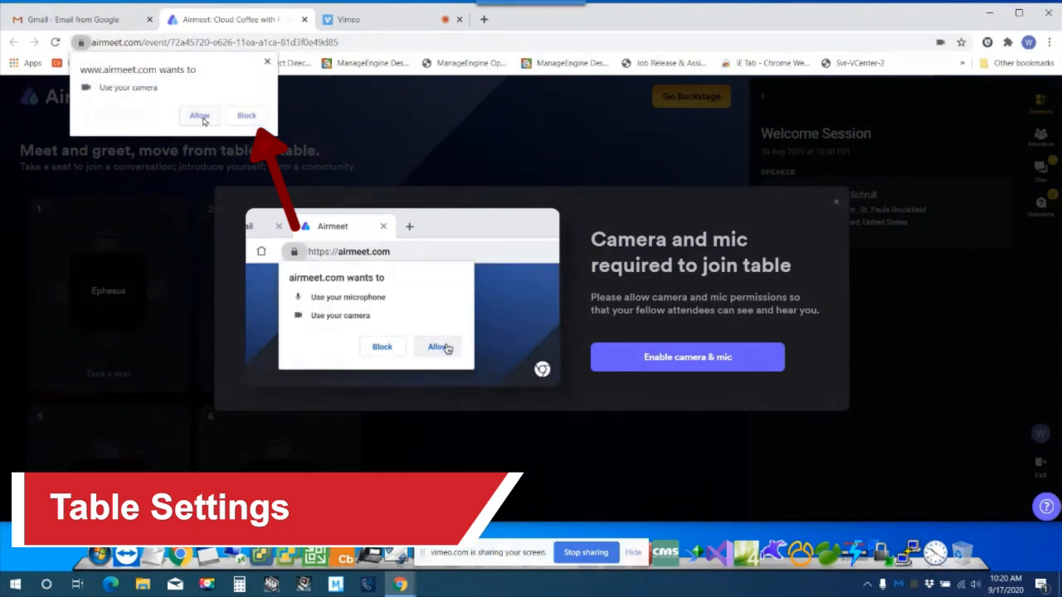
pyautogui.click(199, 116)
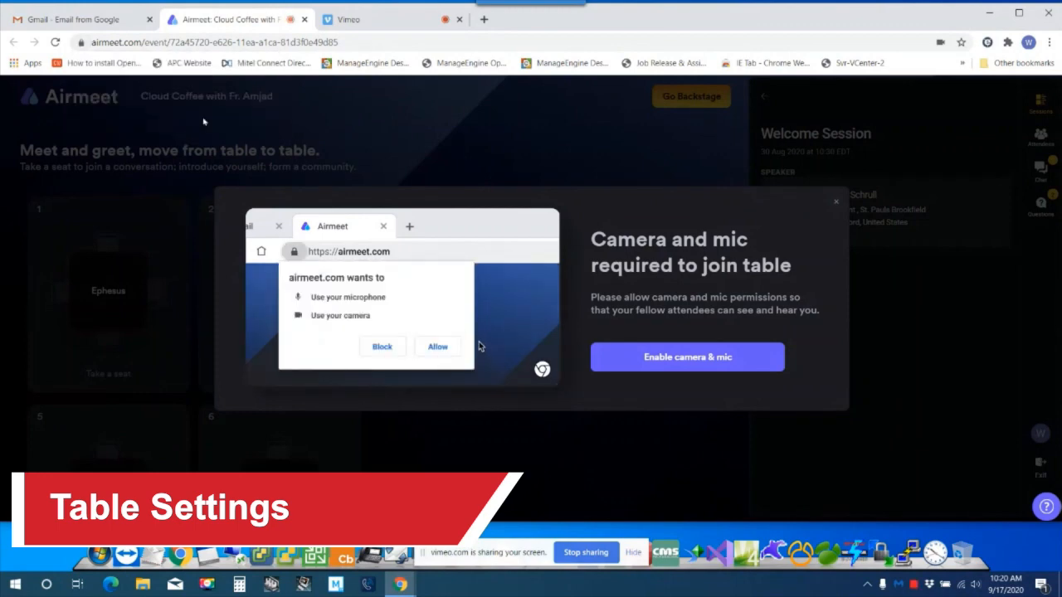
pyautogui.click(438, 347)
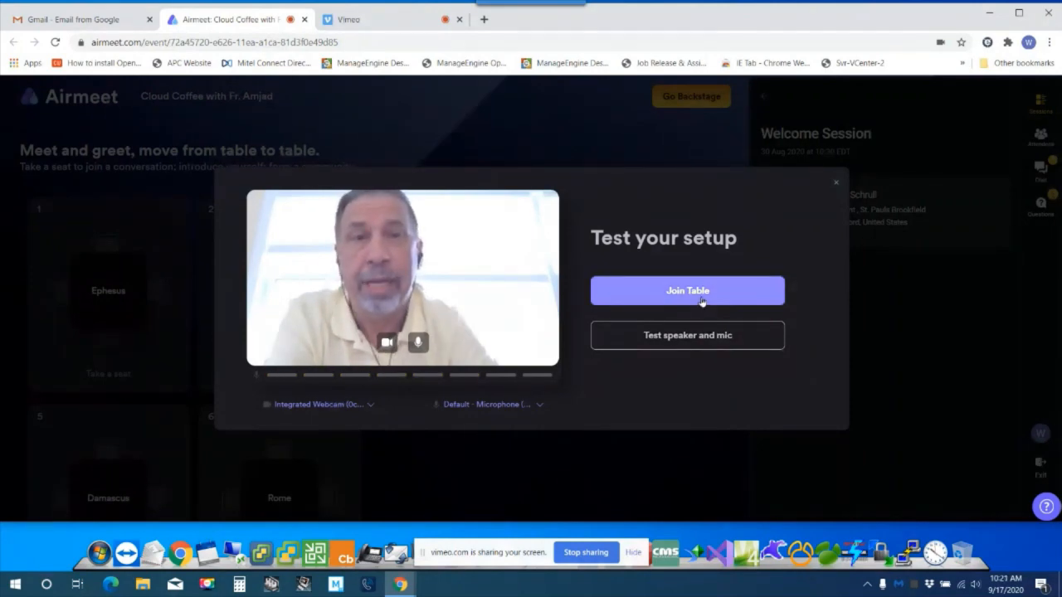
# Join the table after the setup test, seated at Corinth awaiting other participants
pyautogui.click(687, 290)
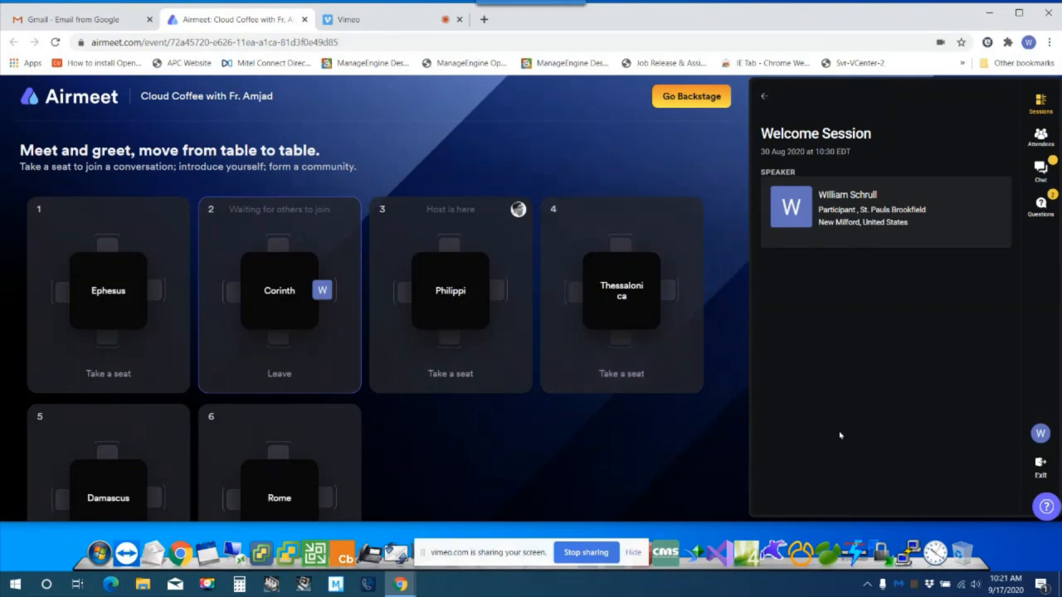
pyautogui.moveTo(740, 372)
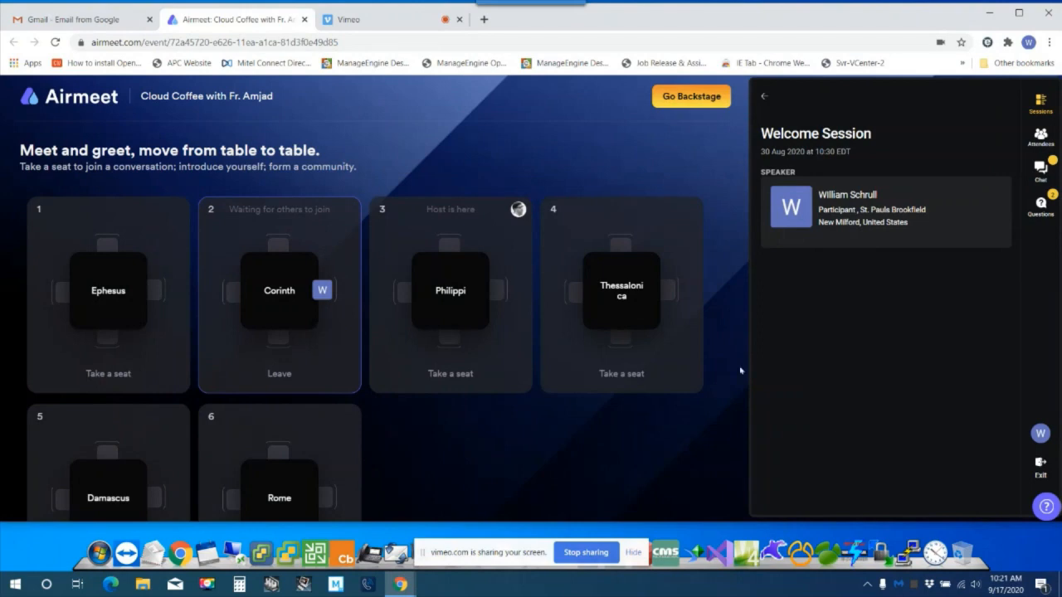
pyautogui.moveTo(838, 415)
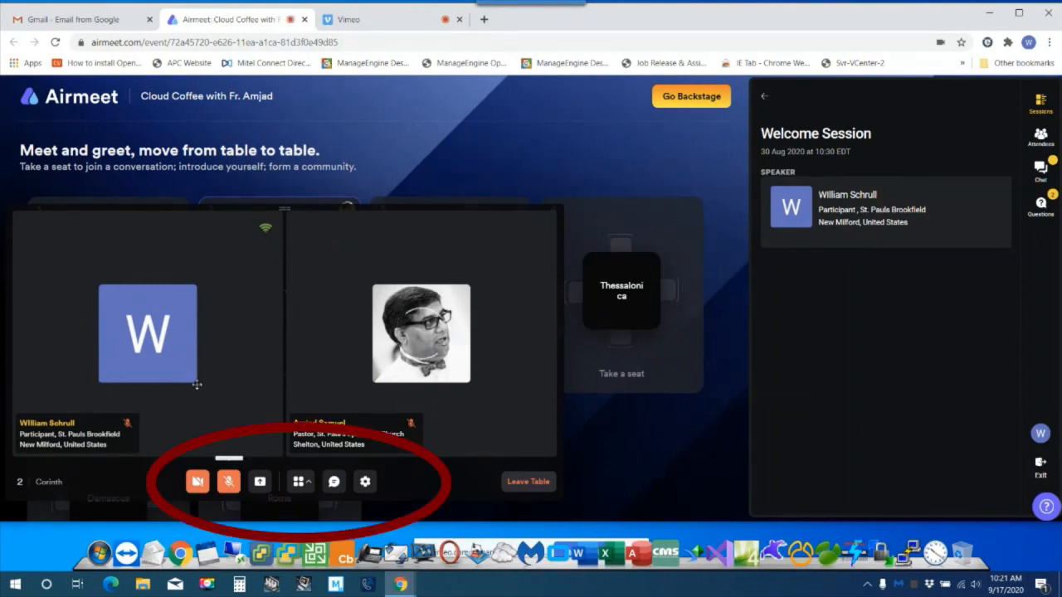
pyautogui.moveTo(229, 481)
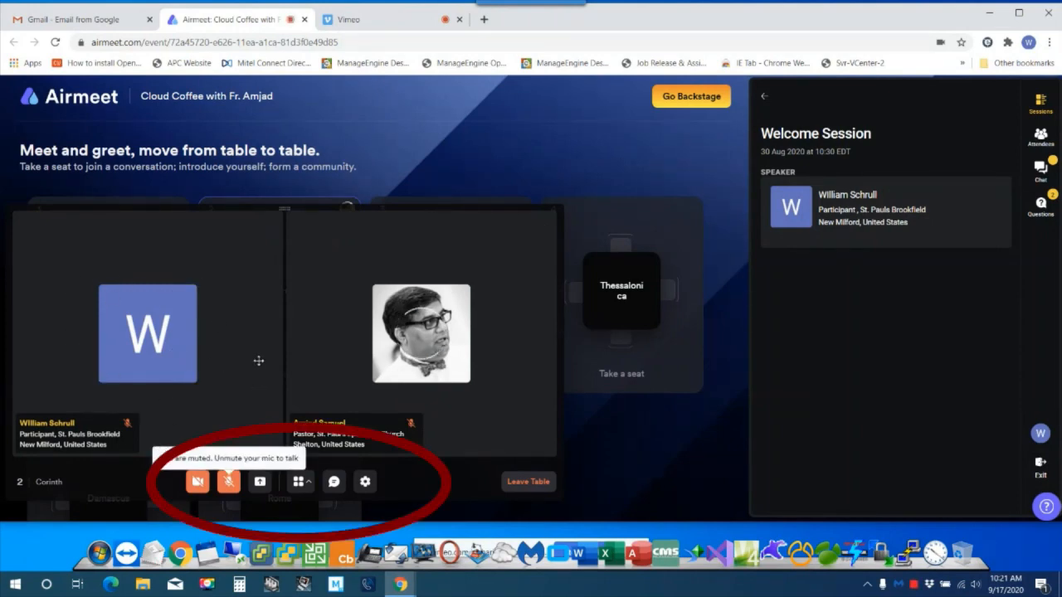
# Turn on your own video at the Corinth table so both participants appear live
pyautogui.click(198, 481)
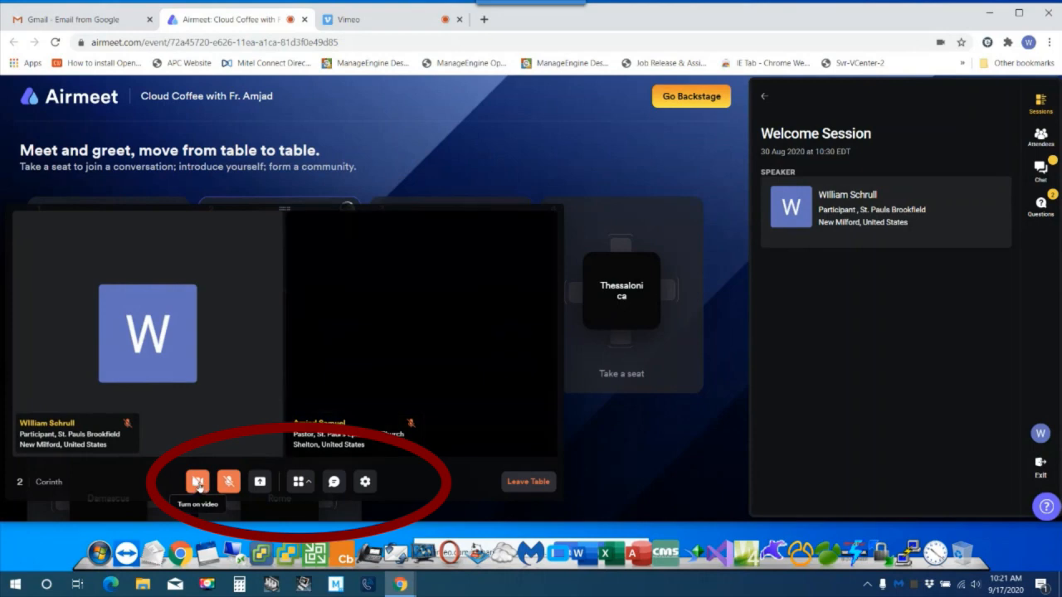
pyautogui.click(198, 481)
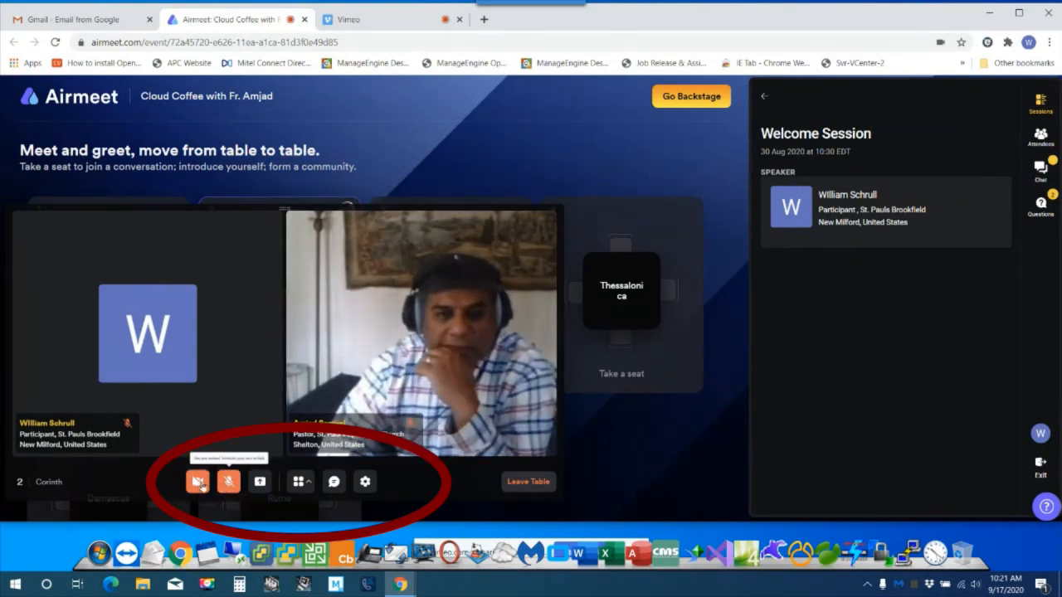
pyautogui.moveTo(197, 481)
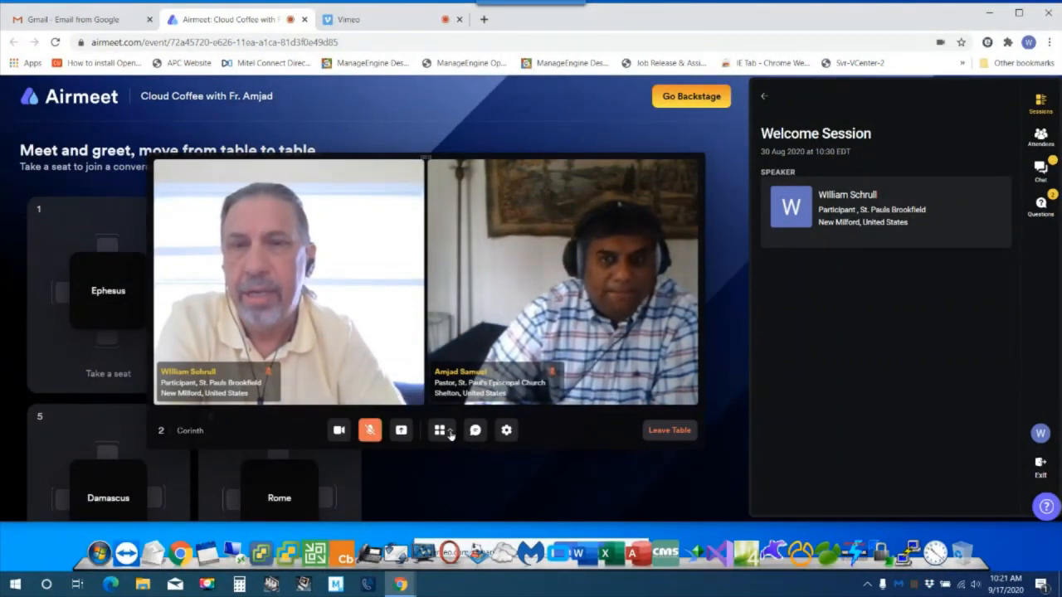
pyautogui.moveTo(368, 430)
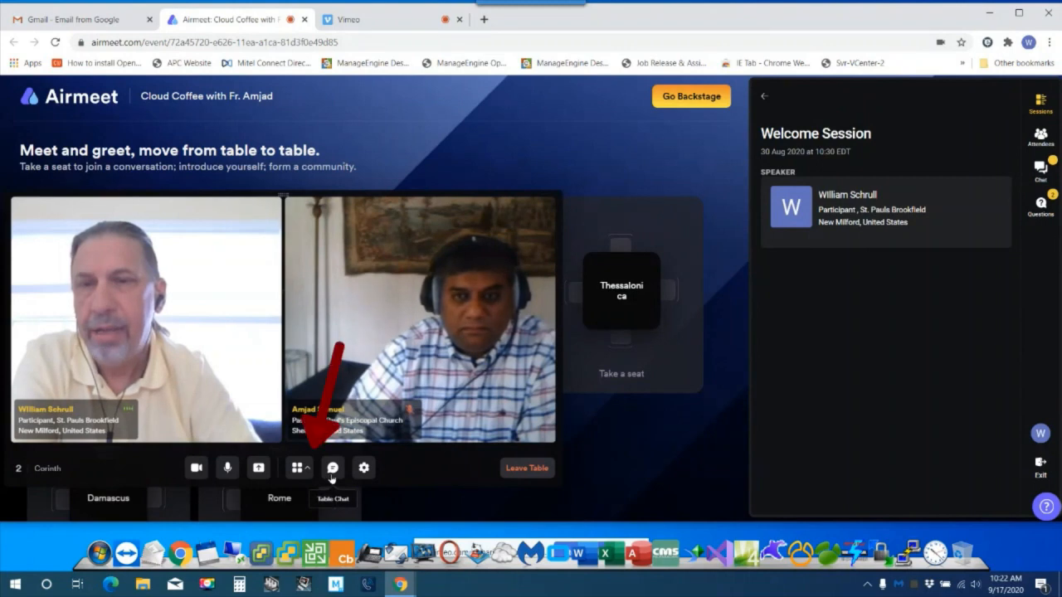
# Show the Corinth table chat with a test message, then collapse it again
pyautogui.click(332, 468)
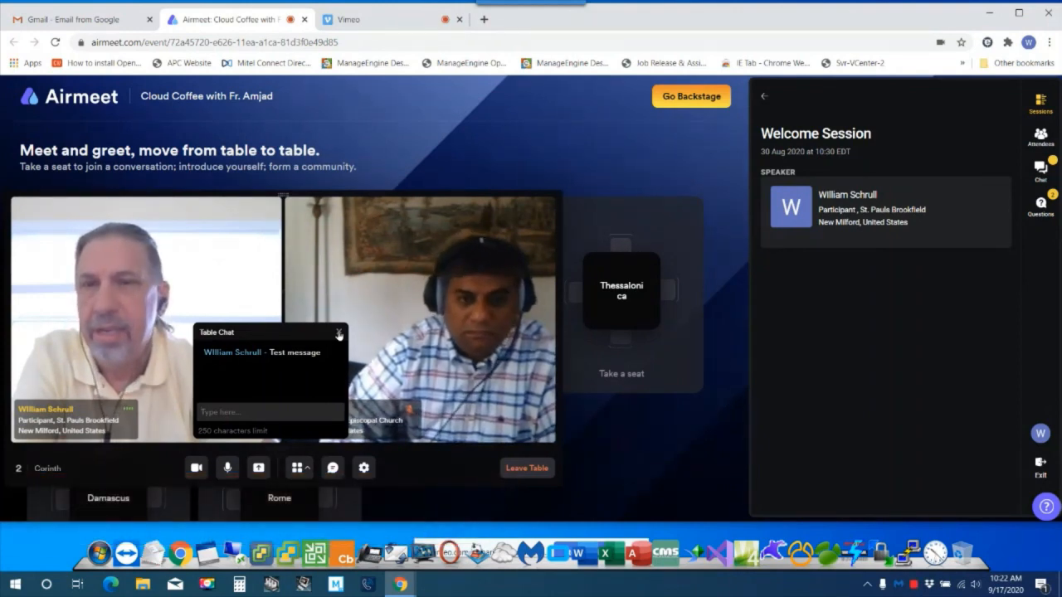
pyautogui.click(332, 468)
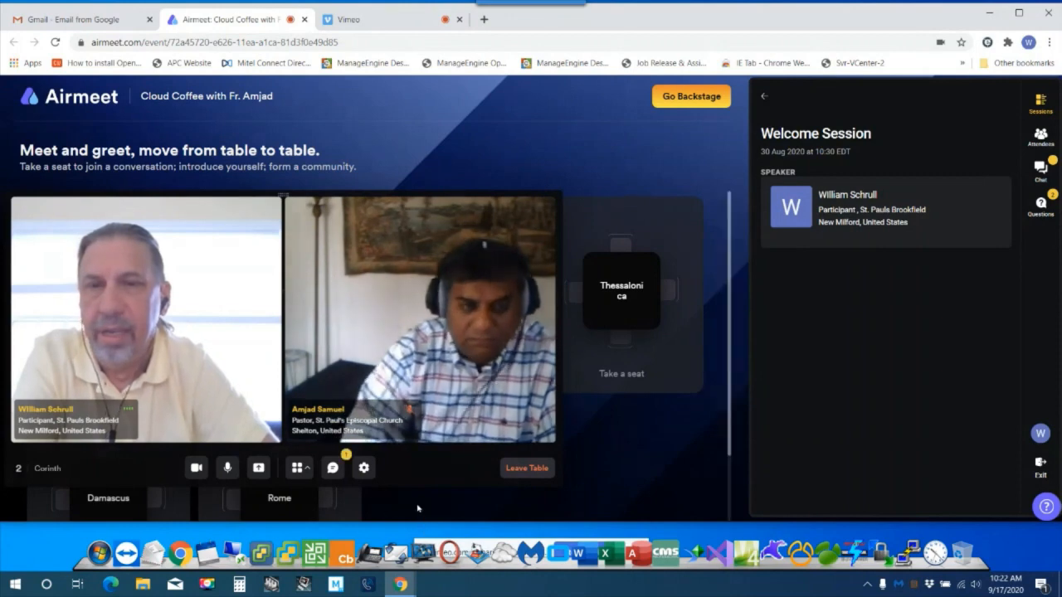
pyautogui.moveTo(395, 501)
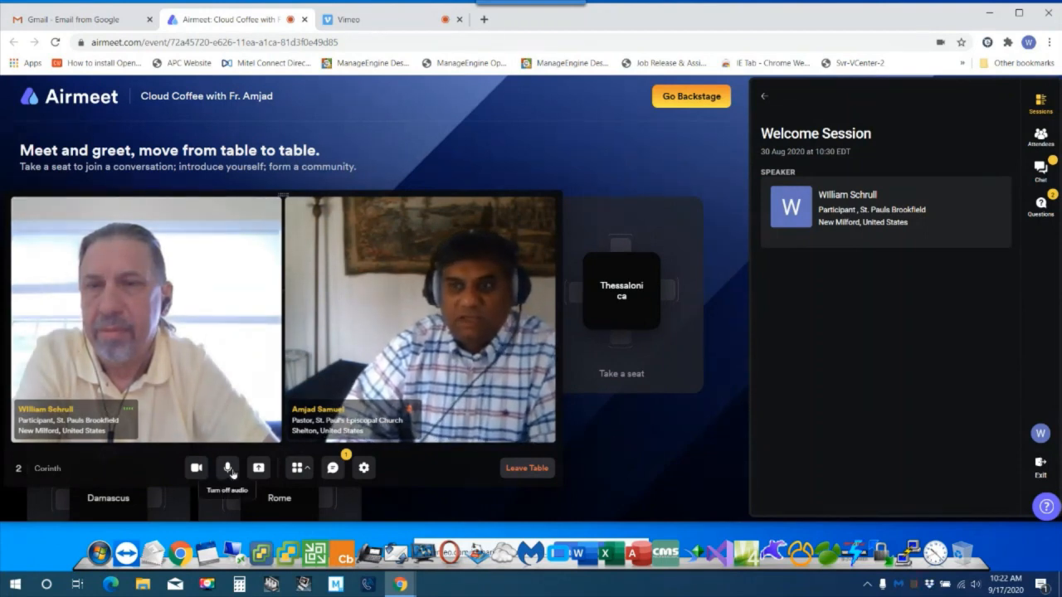
pyautogui.click(227, 468)
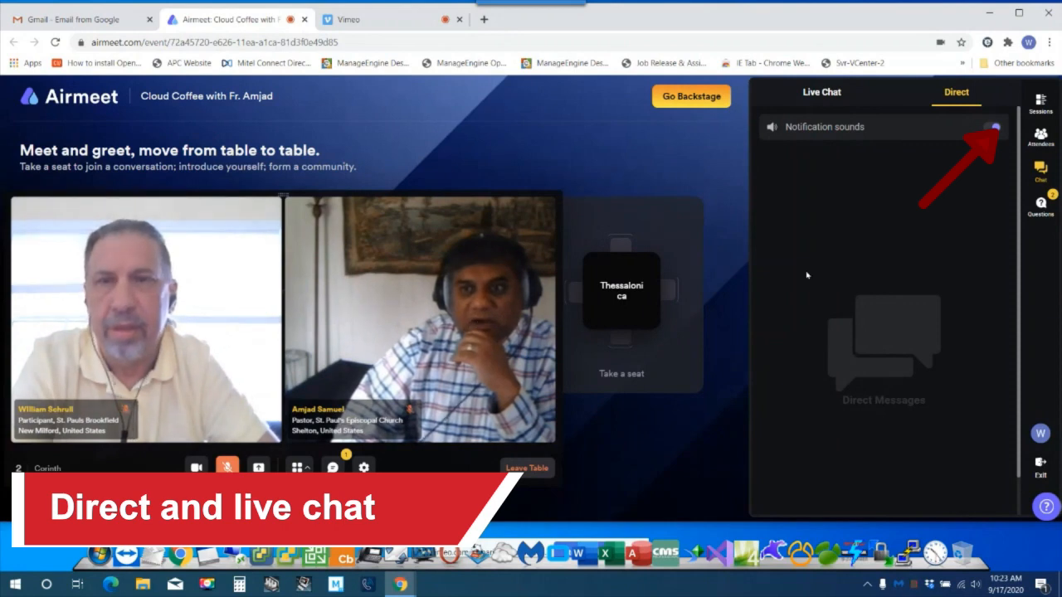
pyautogui.click(1041, 136)
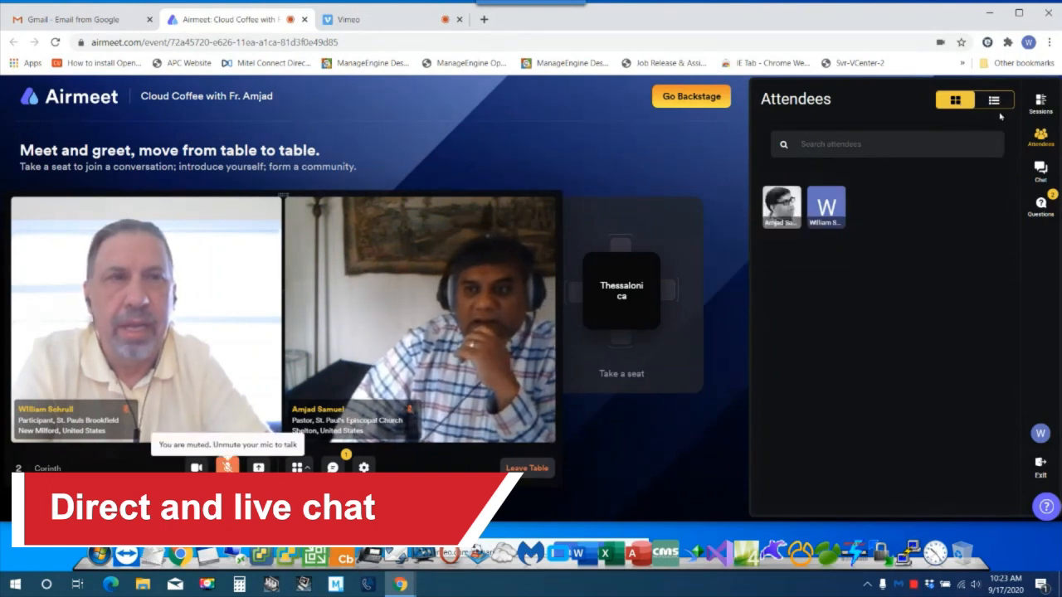
pyautogui.click(994, 100)
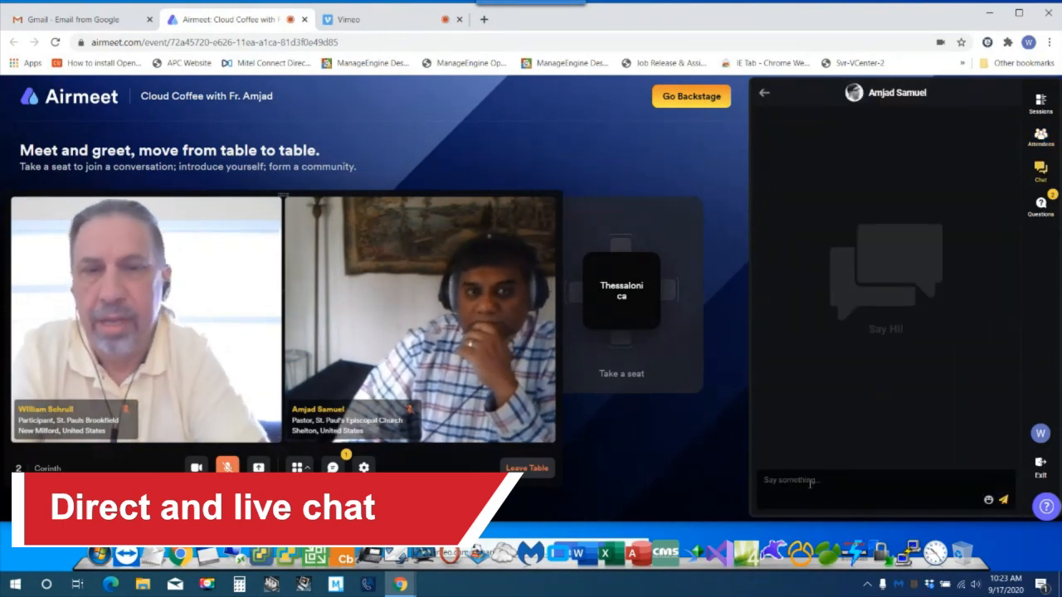
pyautogui.write('Test mes')
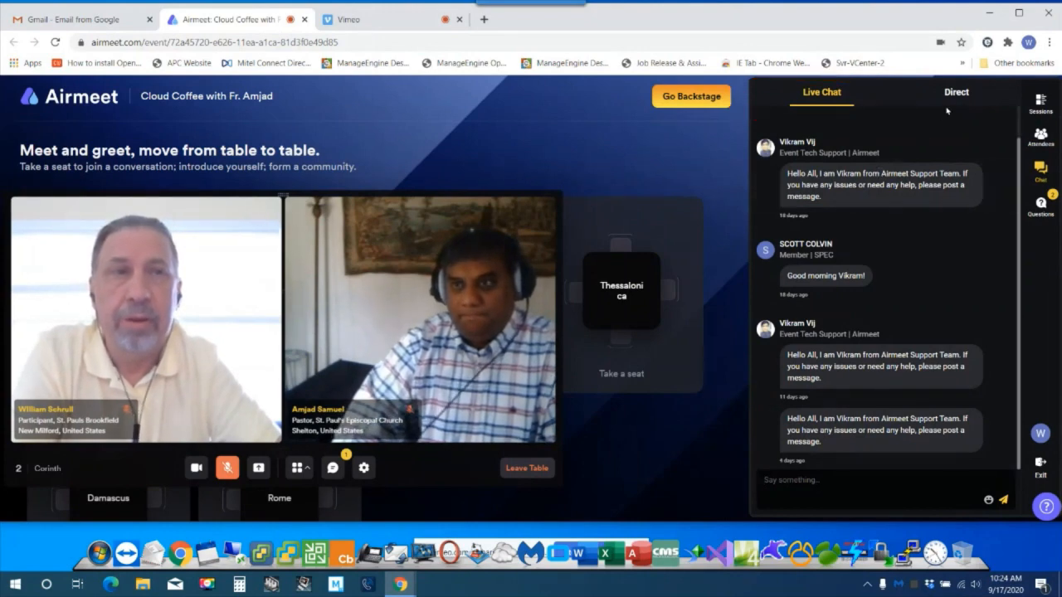
pyautogui.click(956, 92)
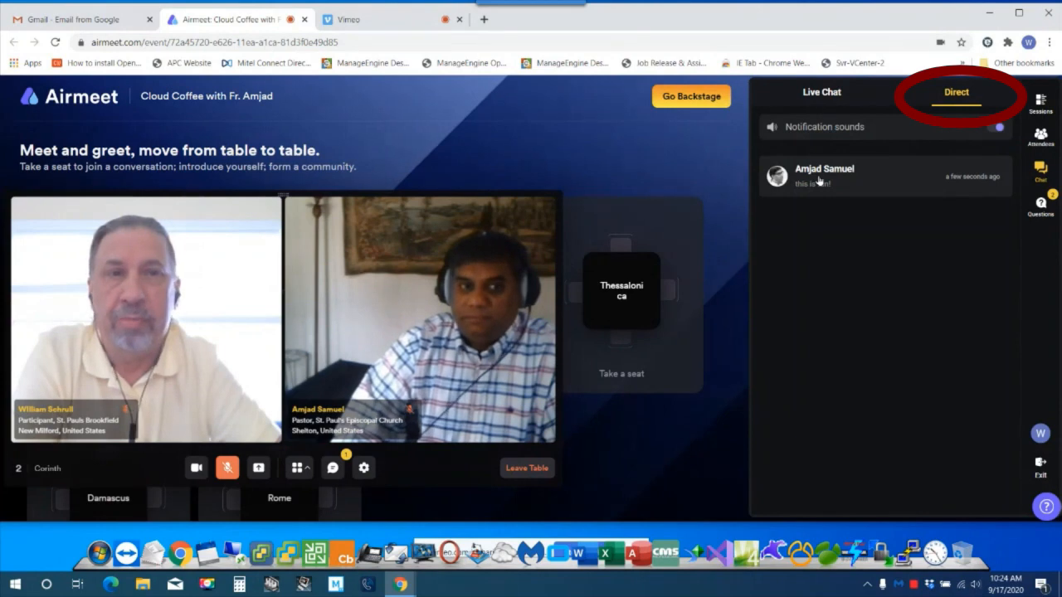
pyautogui.moveTo(226, 468)
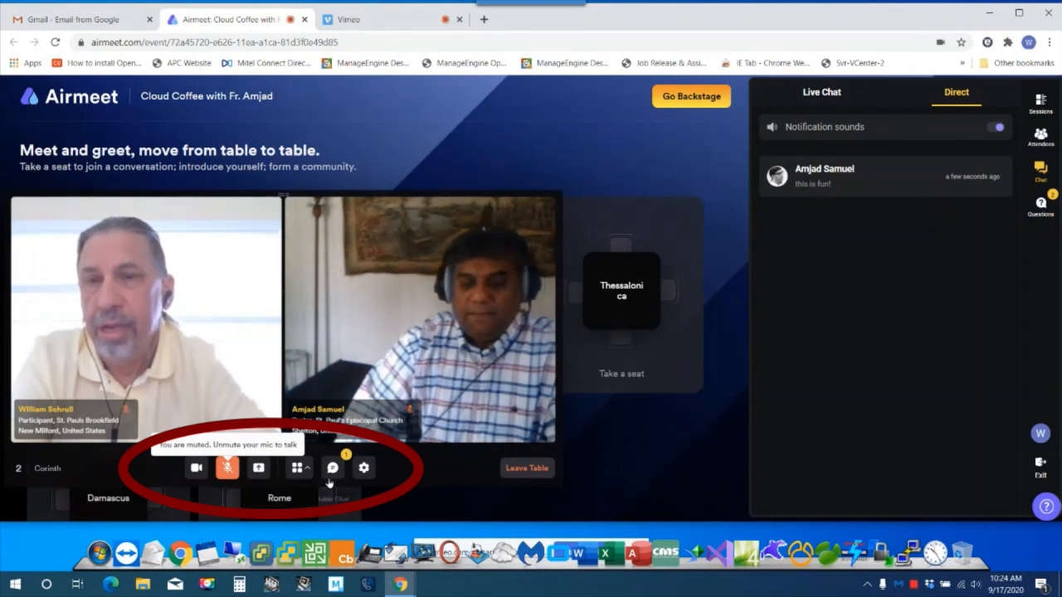
pyautogui.click(332, 468)
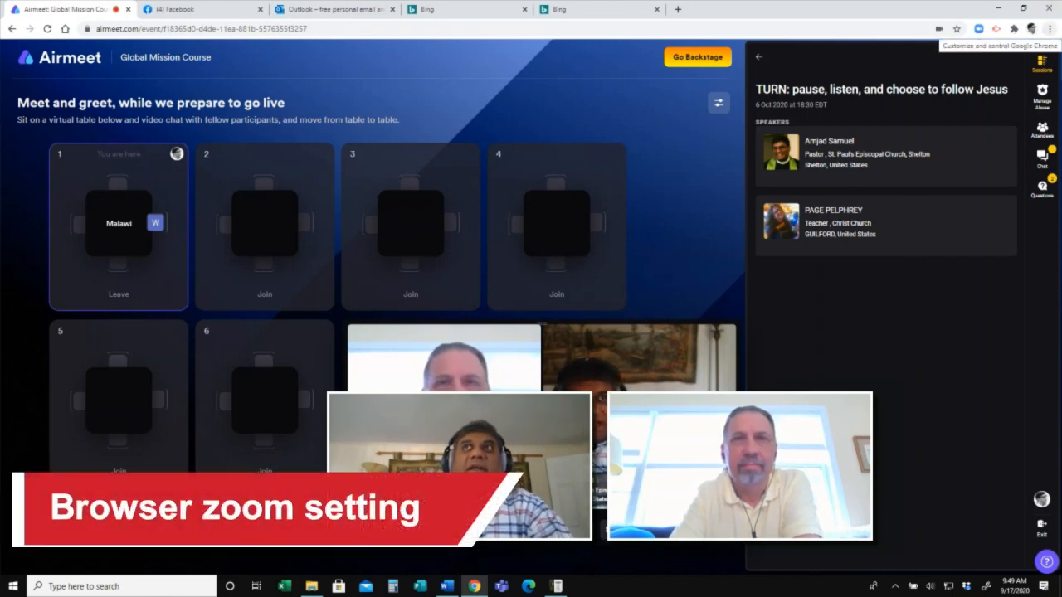
# Reduce Chrome's page zoom from the ⋮ menu until the Global Mission Course lounge fits
pyautogui.click(1033, 28)
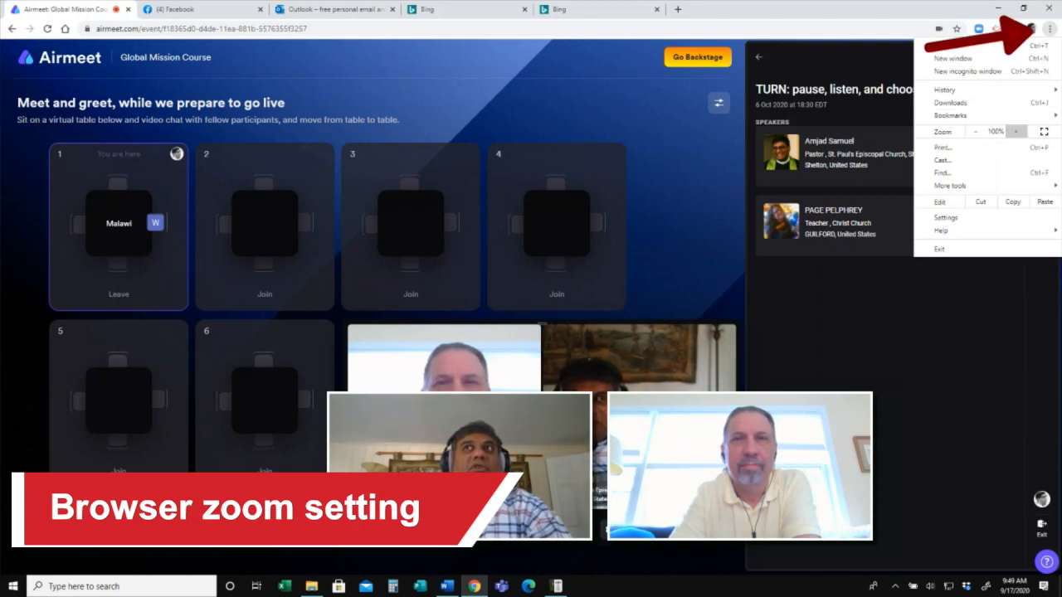
pyautogui.click(1016, 131)
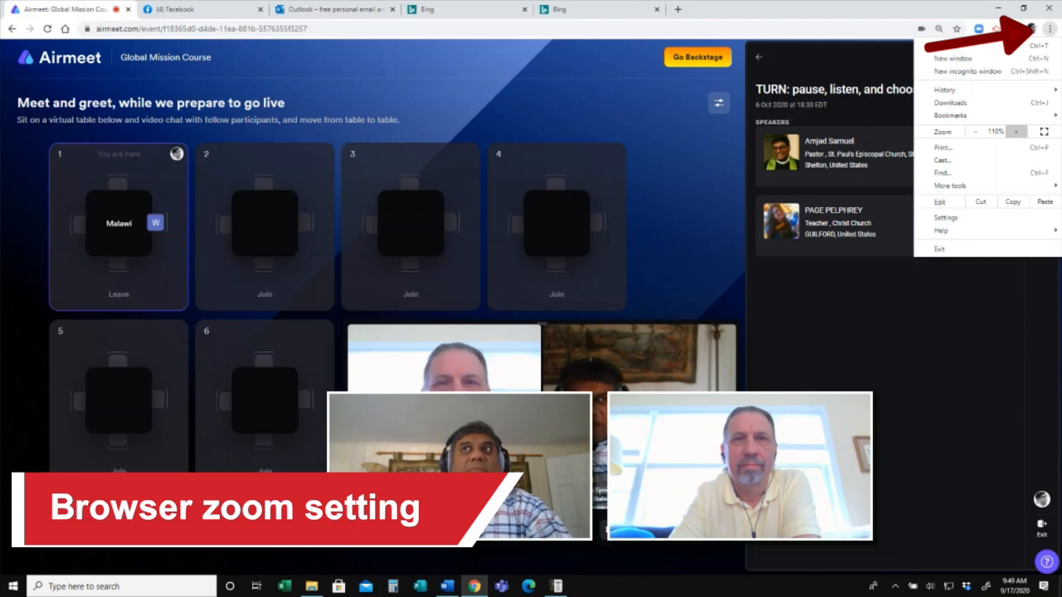
pyautogui.click(1015, 131)
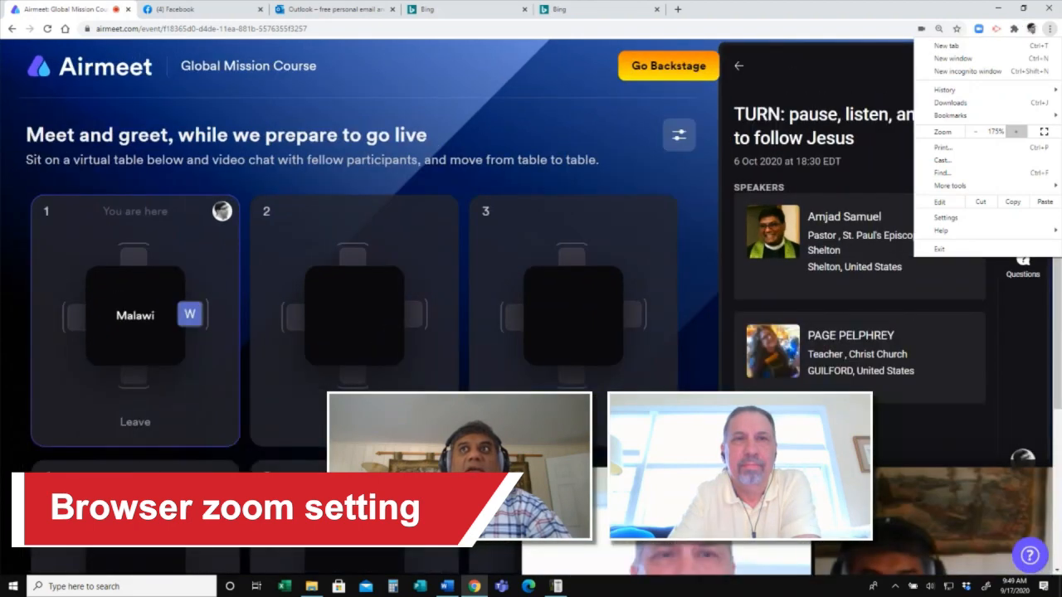
pyautogui.click(1016, 131)
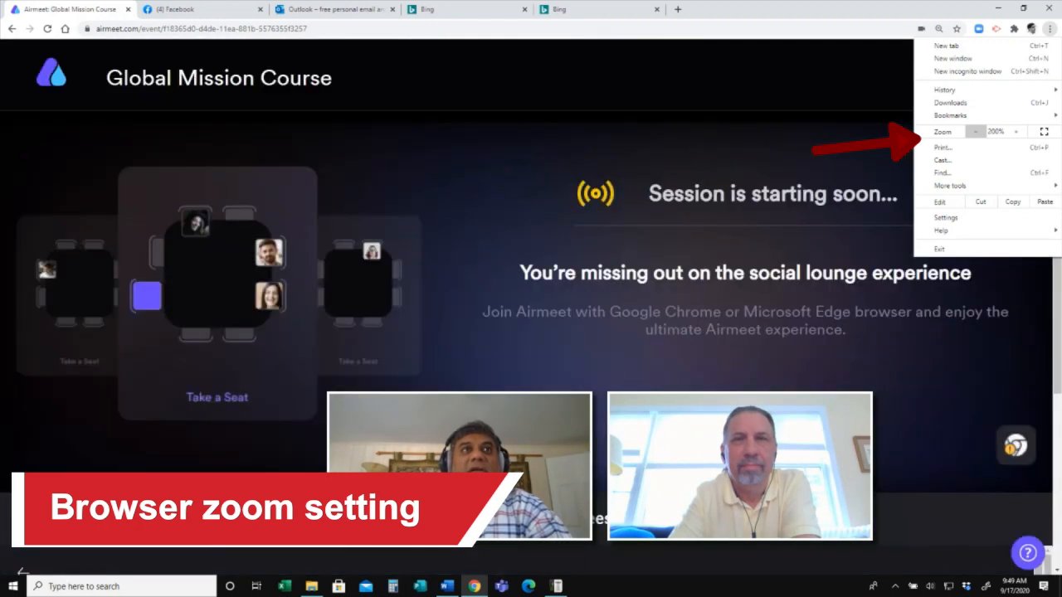
pyautogui.click(976, 131)
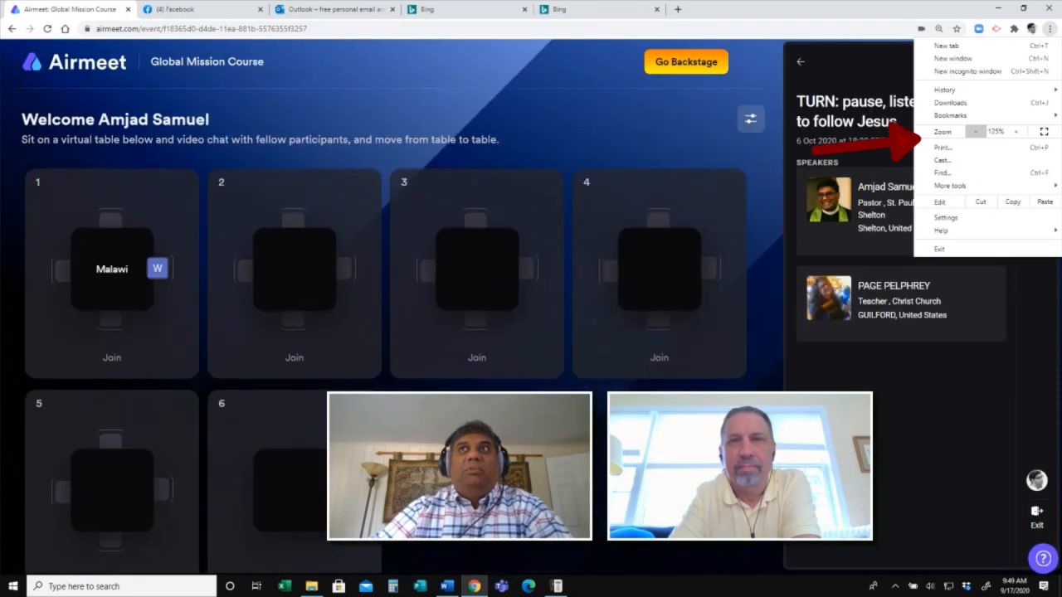
pyautogui.click(975, 131)
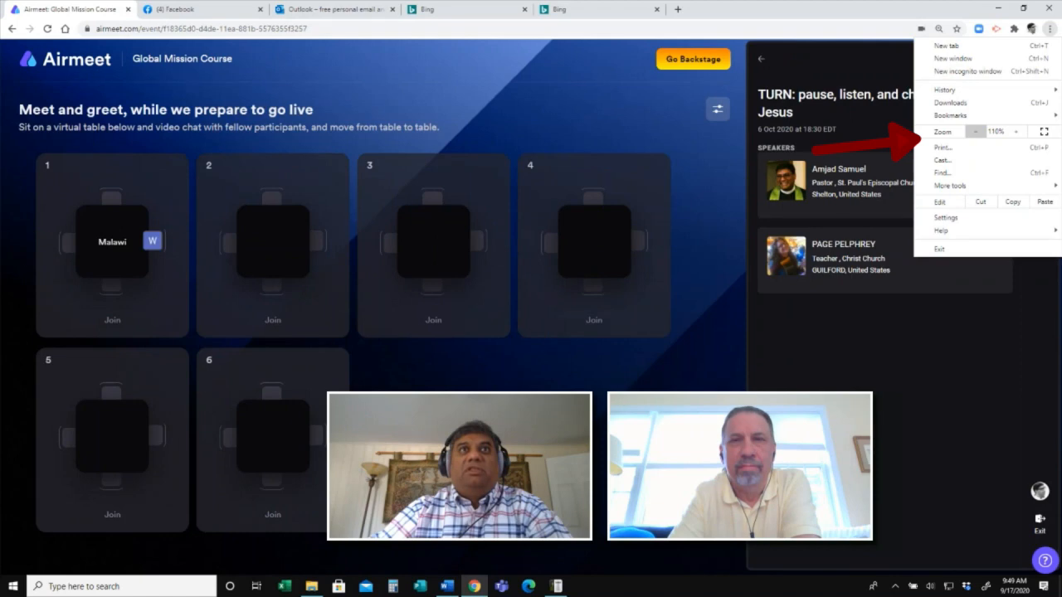
pyautogui.click(976, 131)
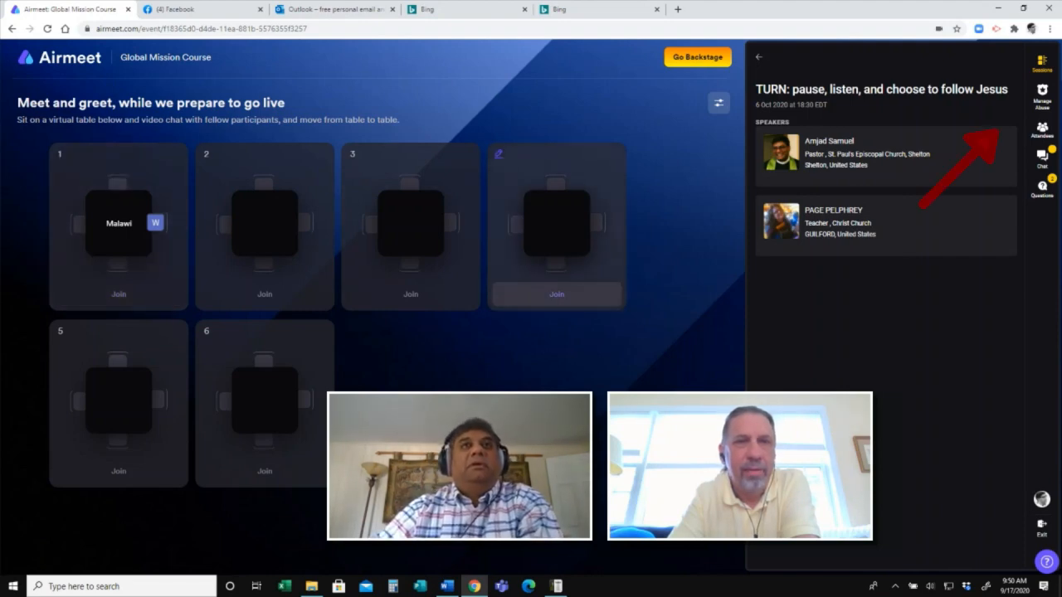
# Take a seat at table 4 in the Global Mission Course lounge
pyautogui.click(558, 293)
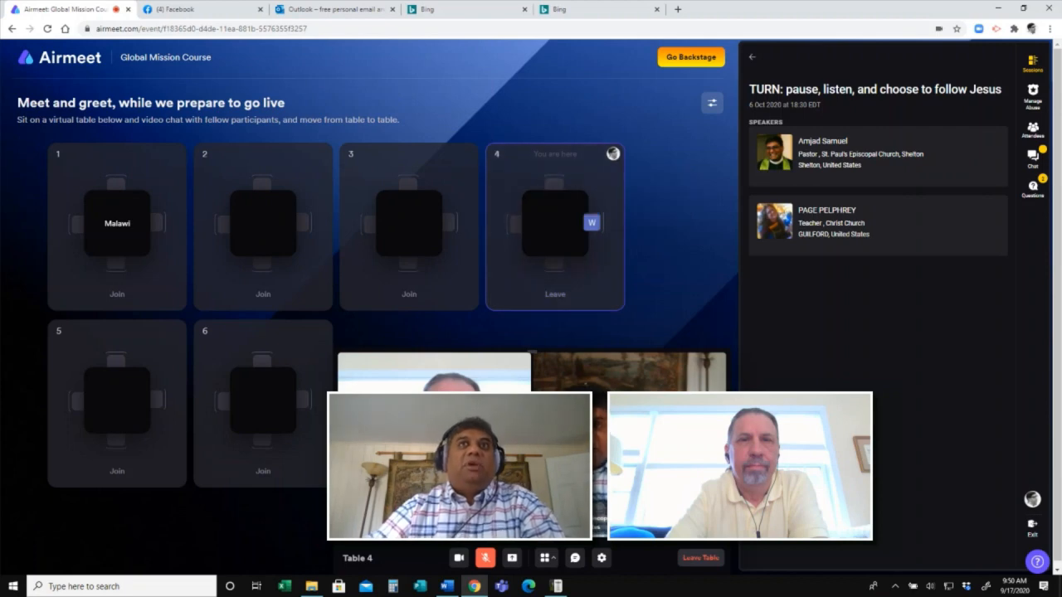
pyautogui.moveTo(591, 223)
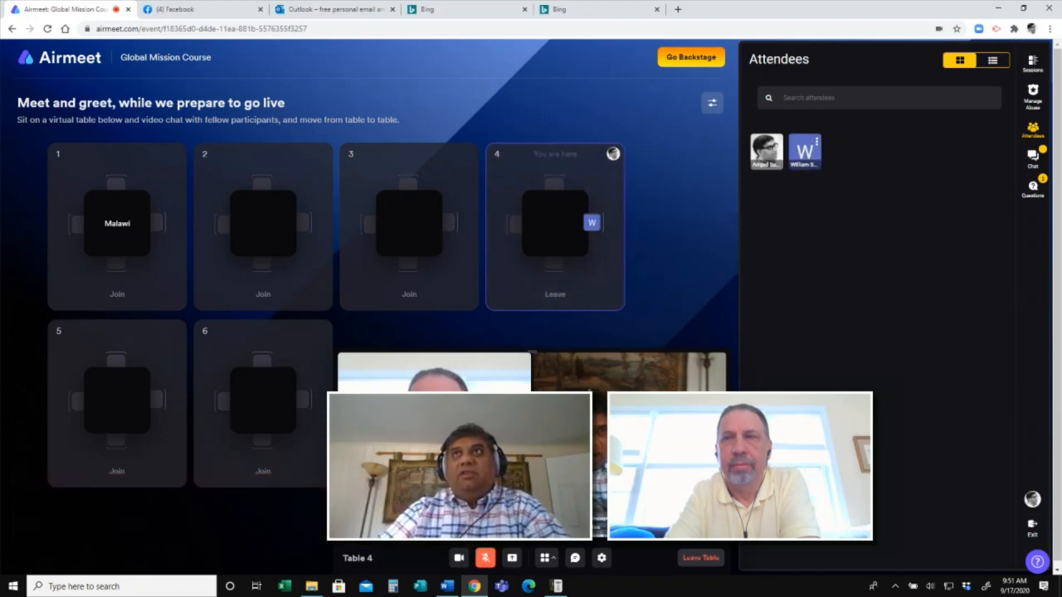
# View the Direct chat messages, then share the screen with everyone at table 4
pyautogui.click(992, 59)
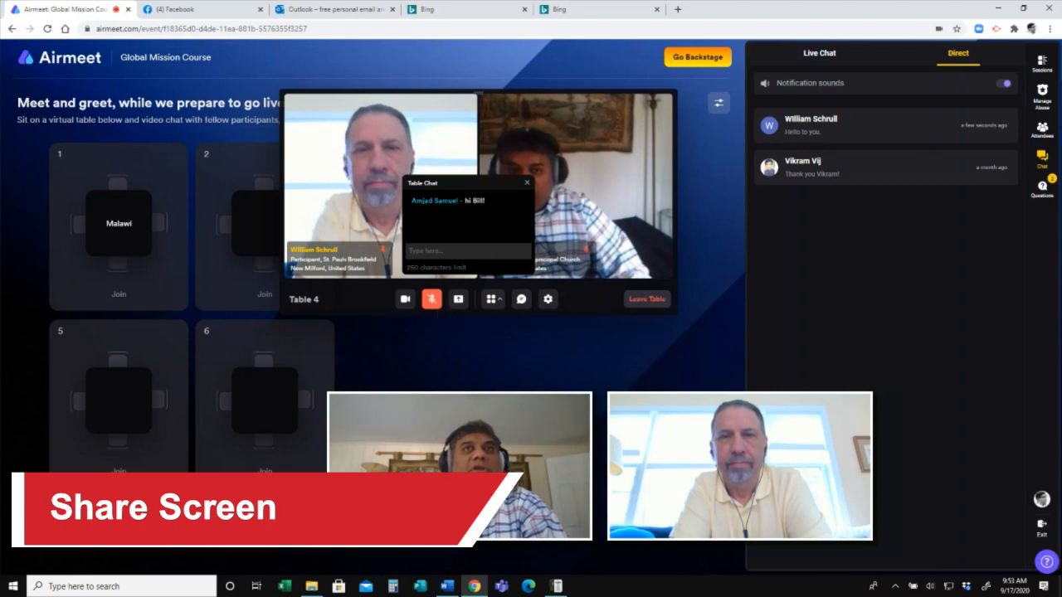
pyautogui.click(526, 183)
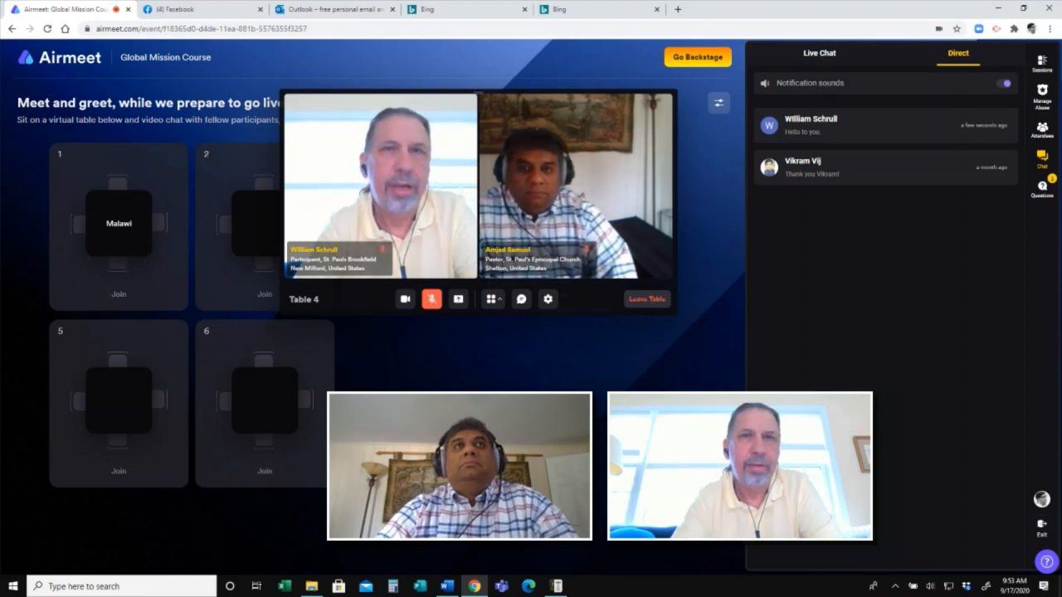
pyautogui.click(458, 299)
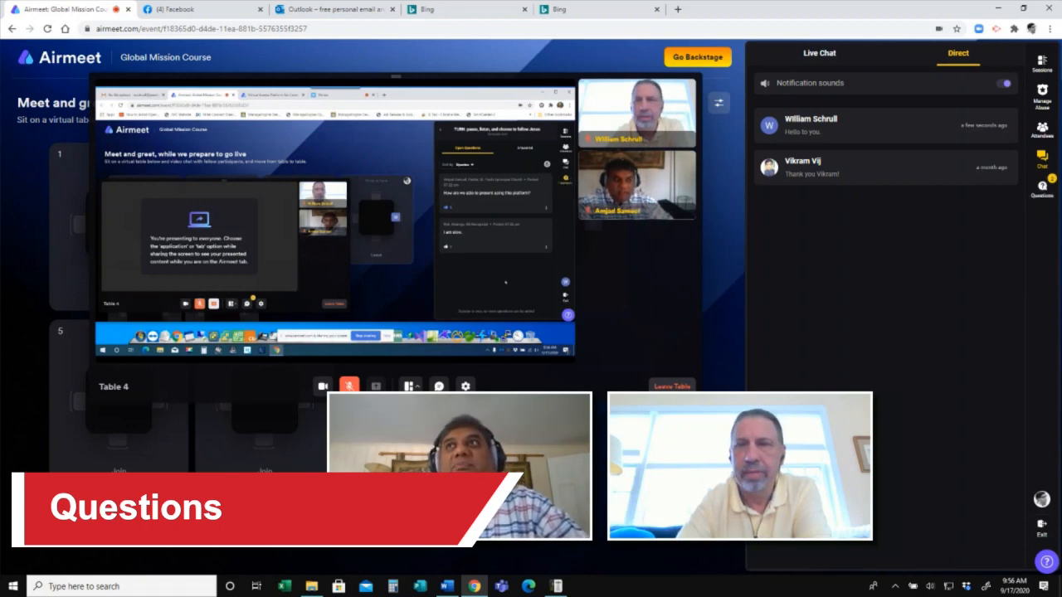
# Show the session's Open Questions, then return to the Cloud Coffee with Fr. Amjad lounge
pyautogui.click(1042, 189)
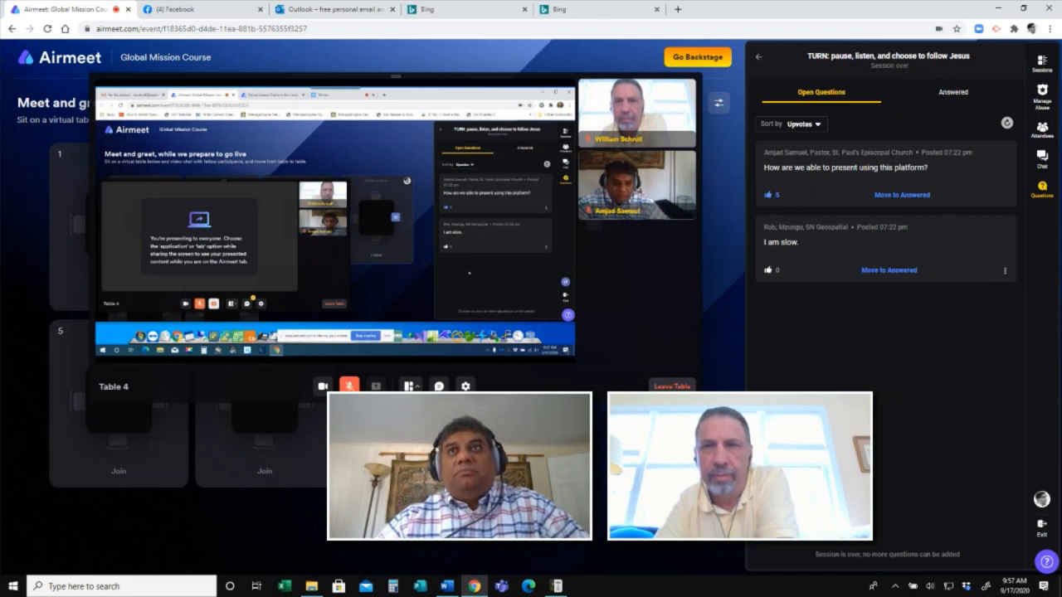
pyautogui.click(767, 269)
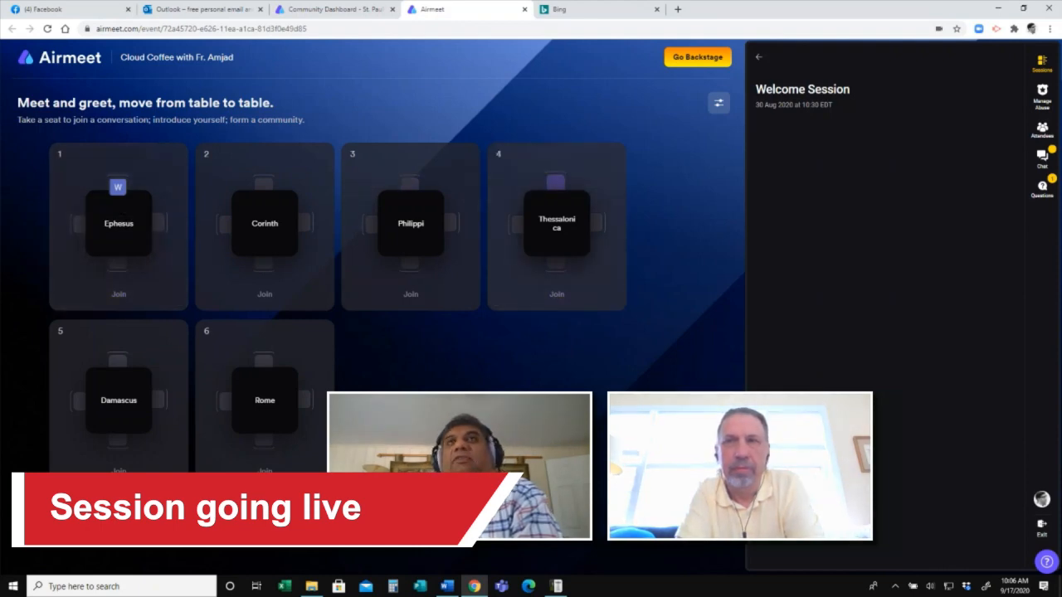
pyautogui.moveTo(697, 56)
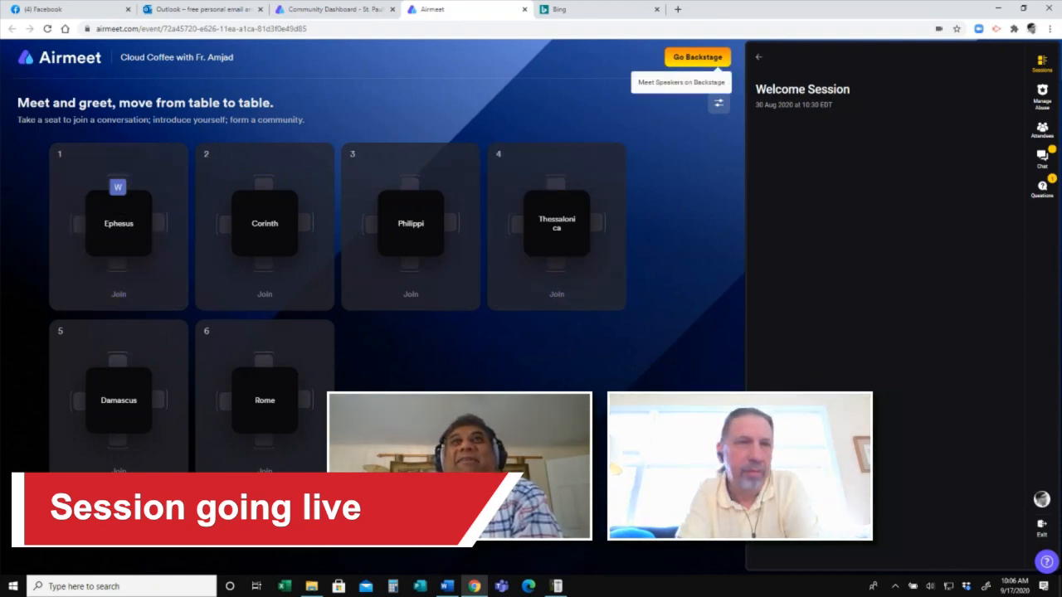
# Go backstage for the Cloud Coffee with Fr. Amjad event
pyautogui.click(697, 57)
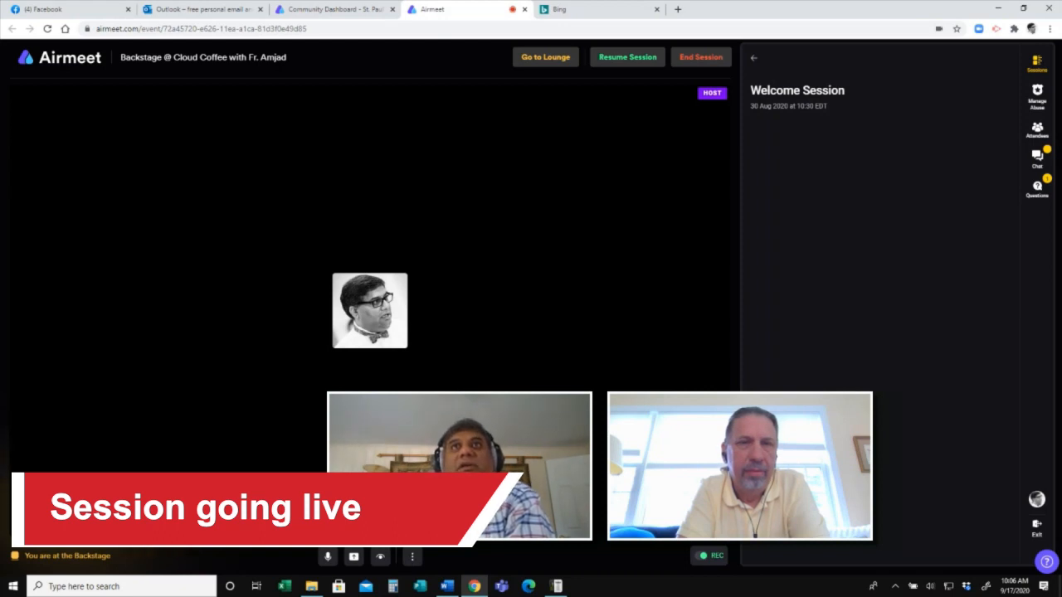
pyautogui.click(628, 56)
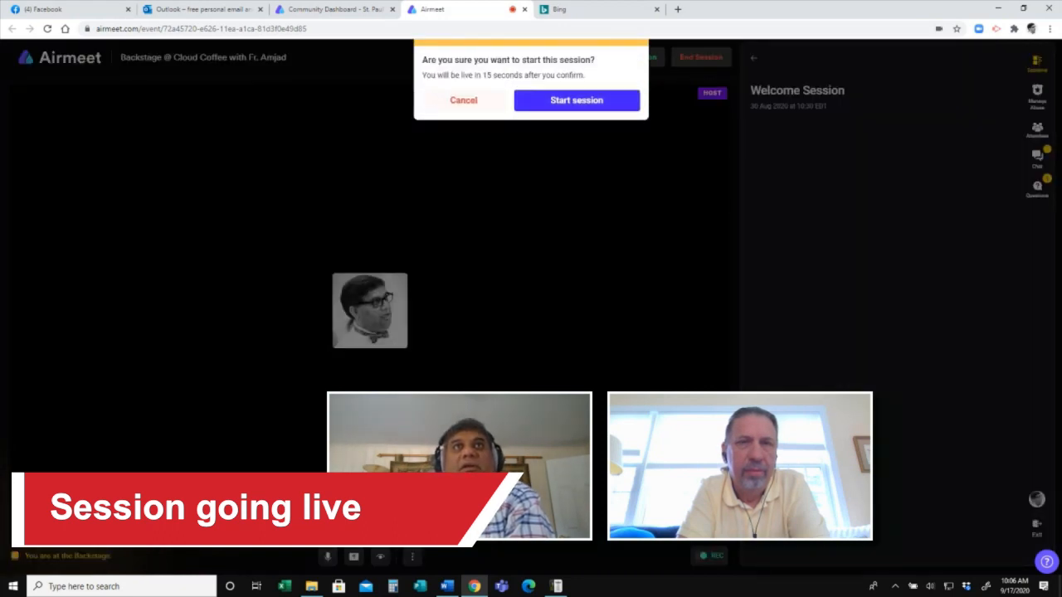
pyautogui.click(578, 99)
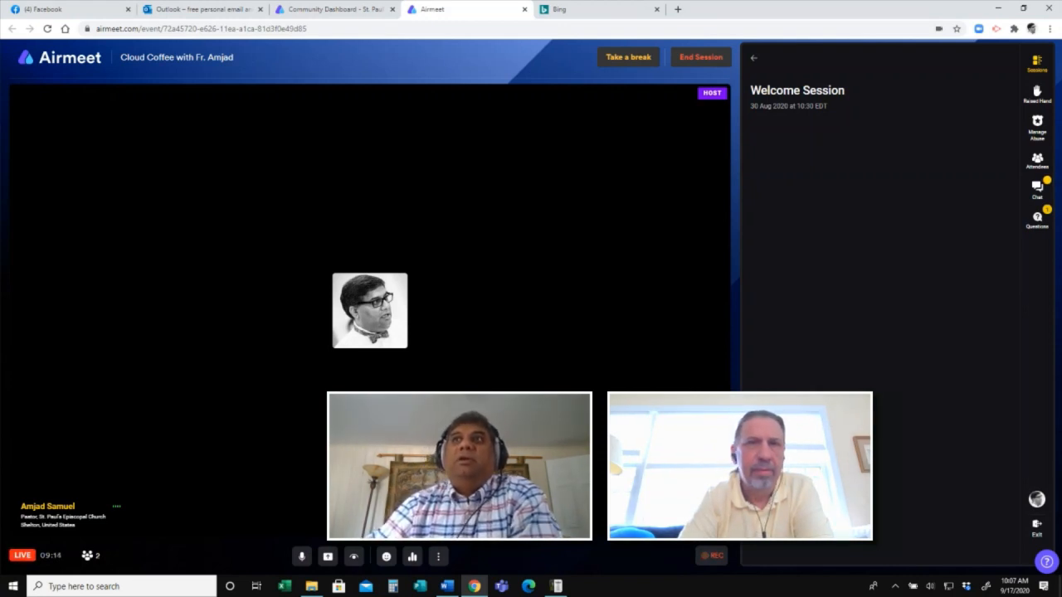
pyautogui.click(1035, 219)
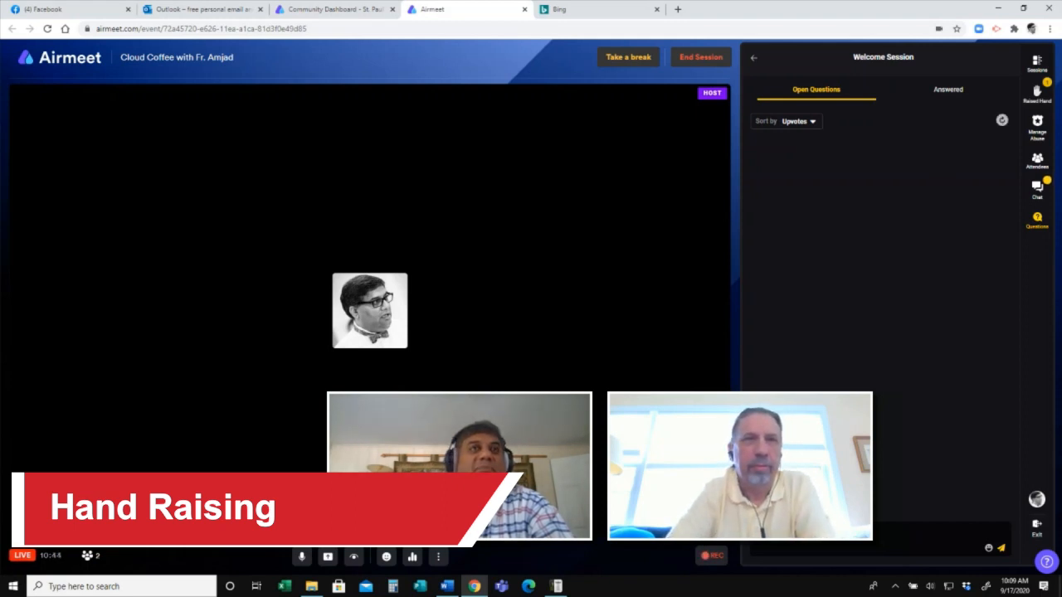
pyautogui.click(1036, 91)
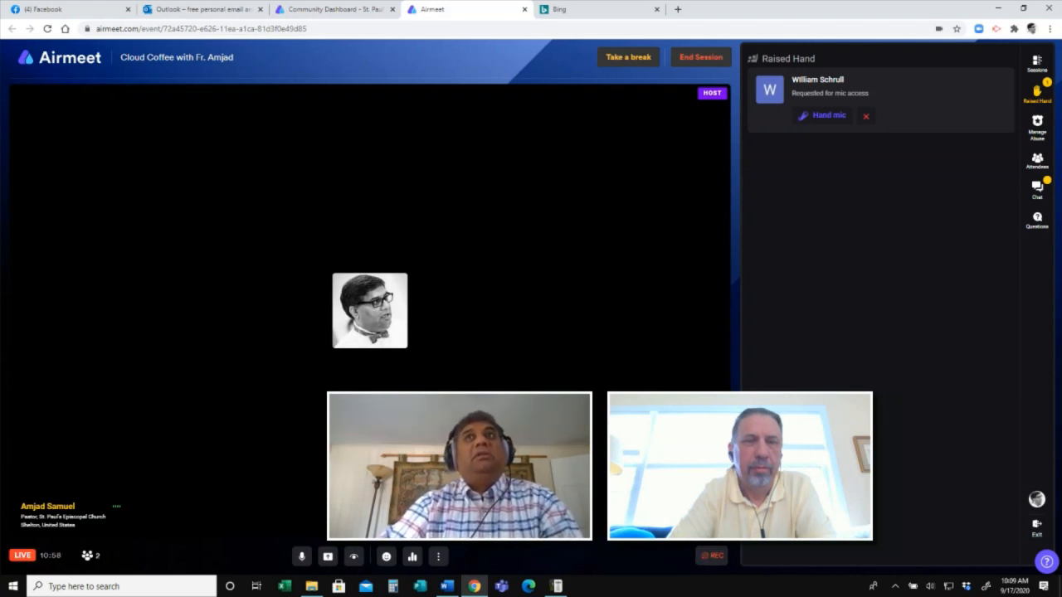
# Act on the mic request until no hands are raised, then show the attendee list
pyautogui.click(823, 114)
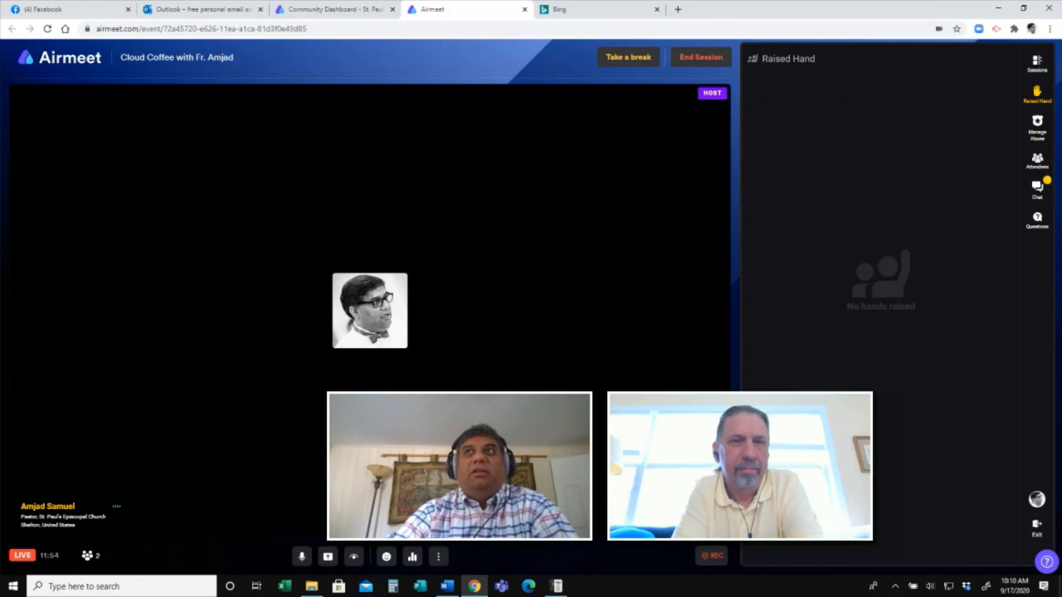
pyautogui.click(1035, 159)
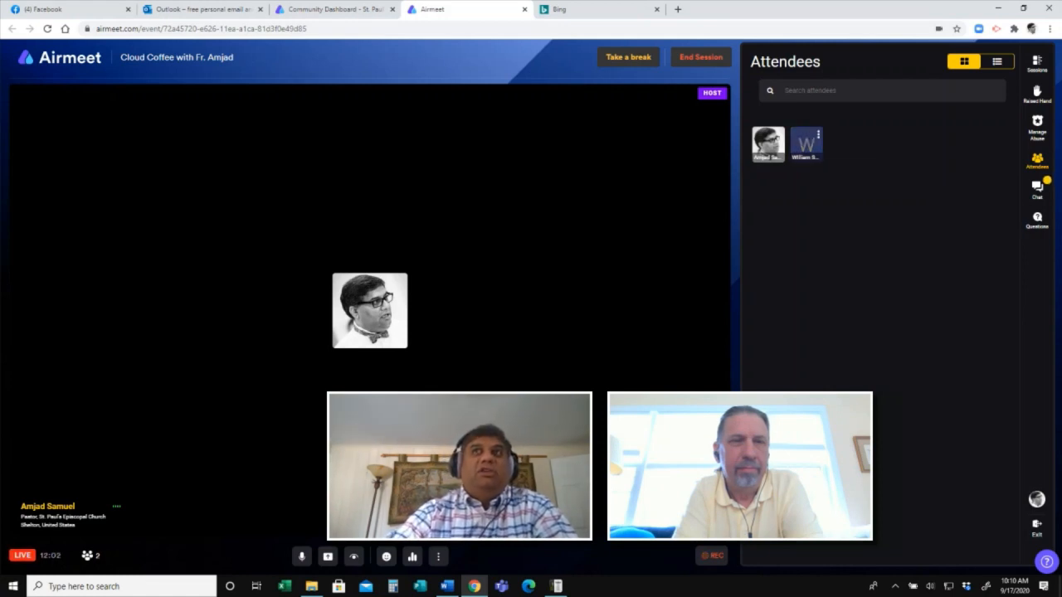
pyautogui.click(816, 133)
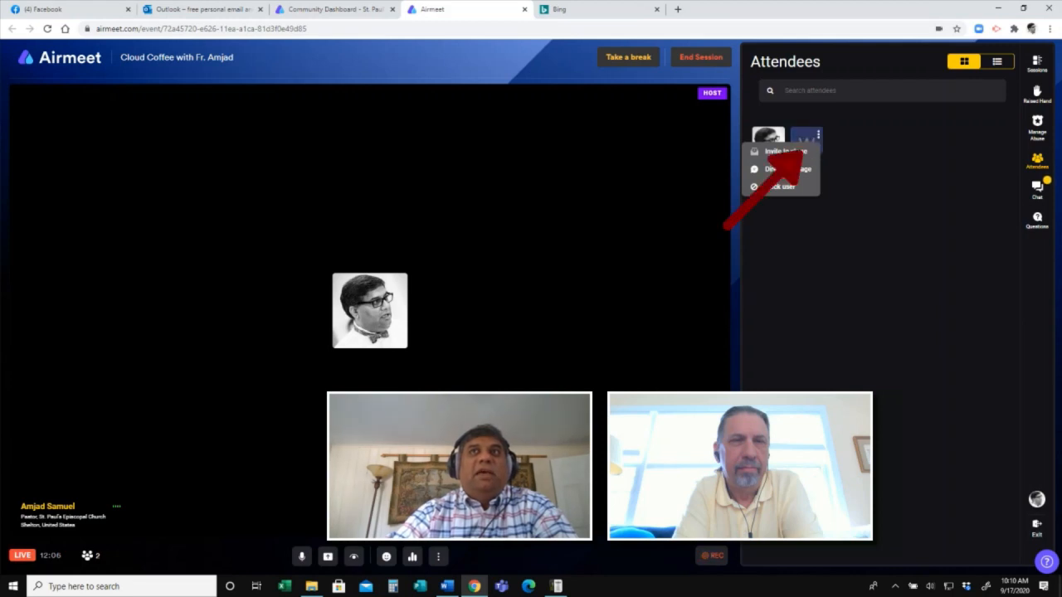
pyautogui.click(785, 151)
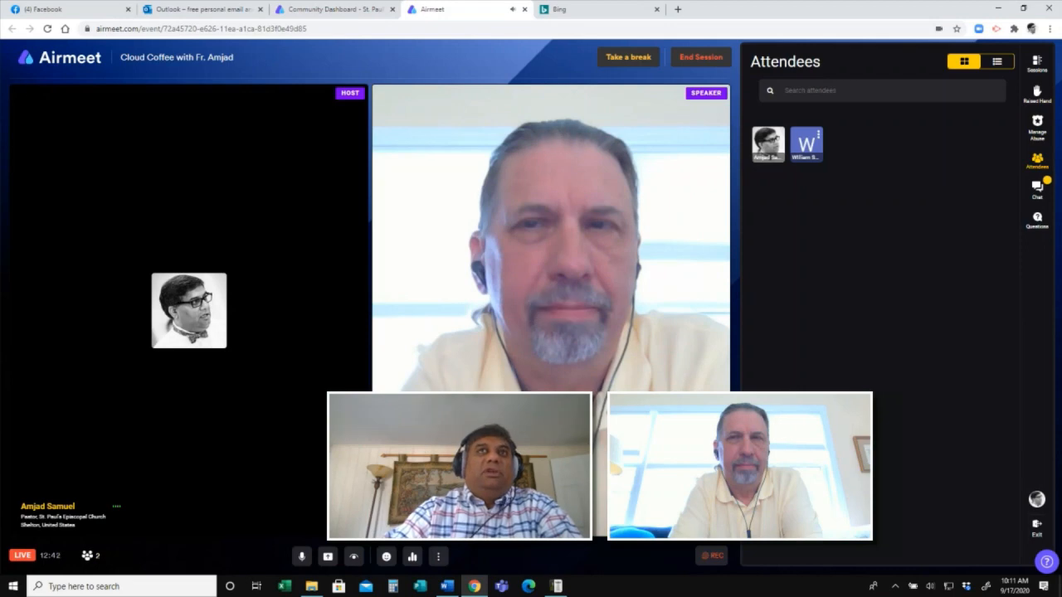
pyautogui.click(628, 56)
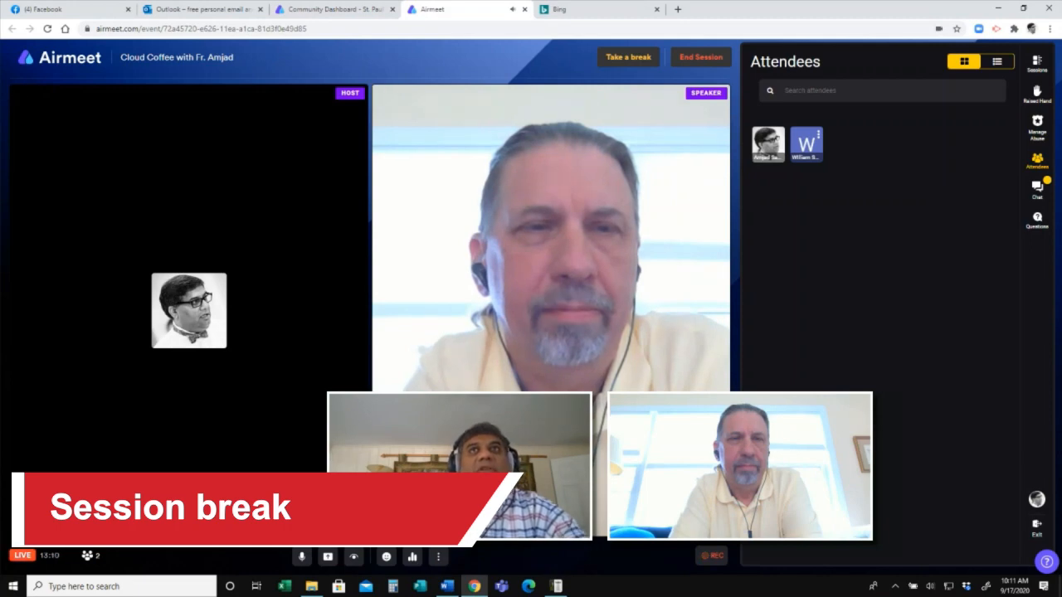
# Pause the live session with Take a break and dismiss the backstage welcome notice
pyautogui.click(628, 57)
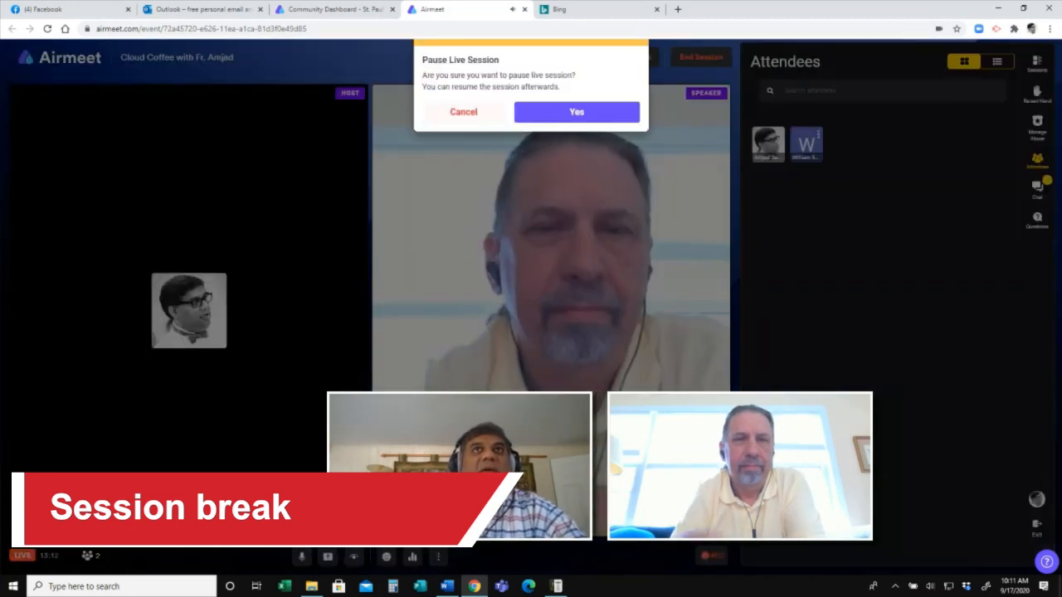
pyautogui.click(463, 111)
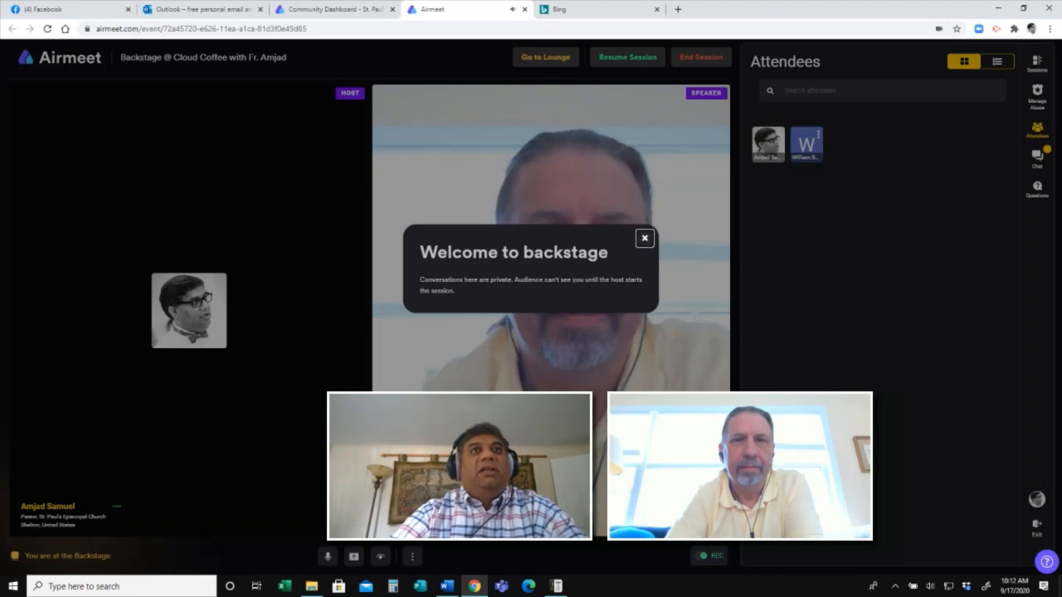
pyautogui.click(644, 239)
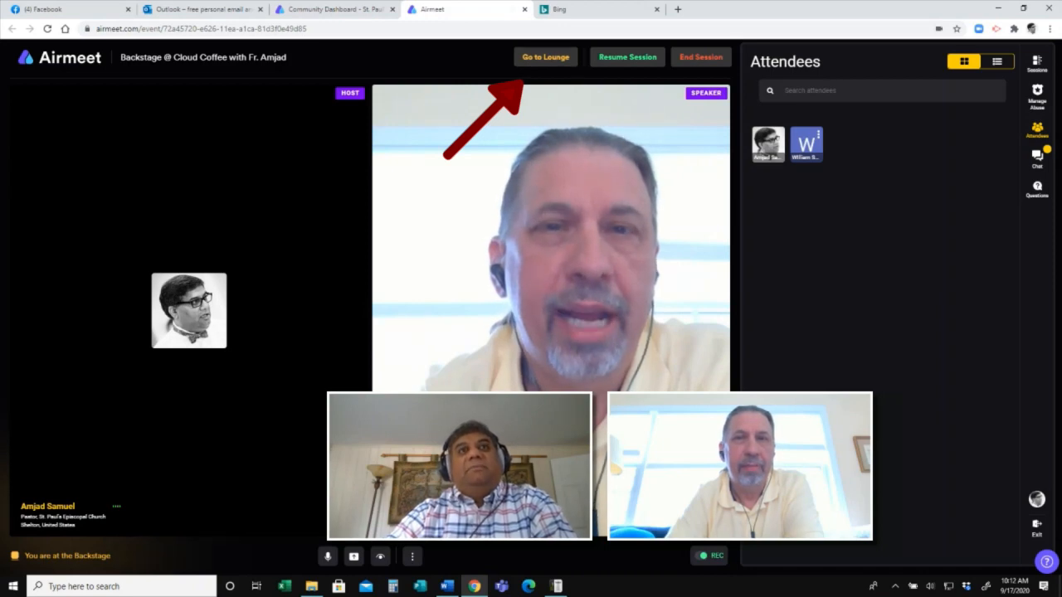
# Go from backstage to the lounge and join the Philippi table
pyautogui.click(544, 57)
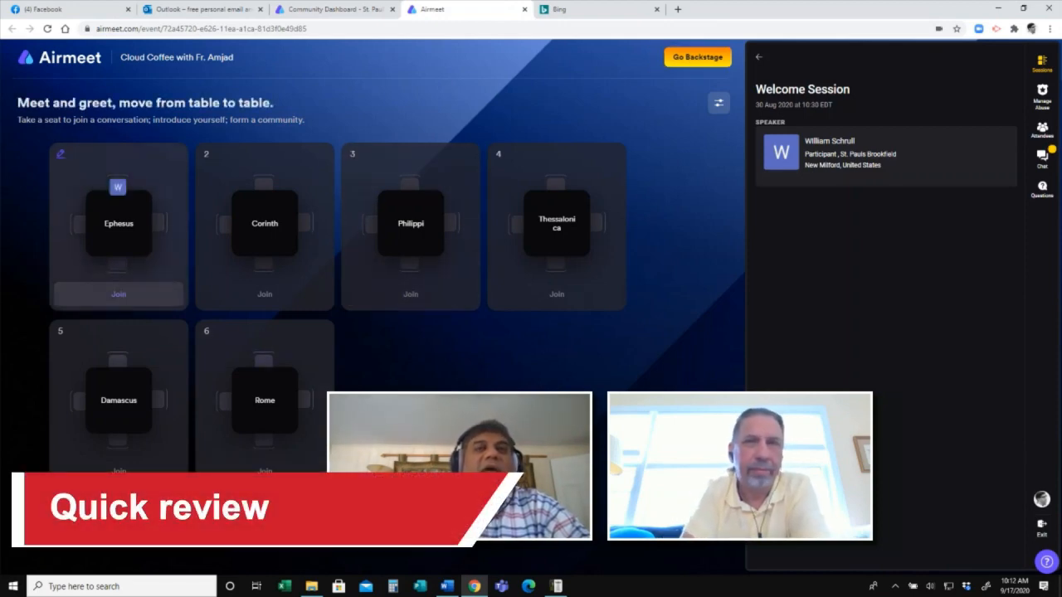
pyautogui.click(557, 294)
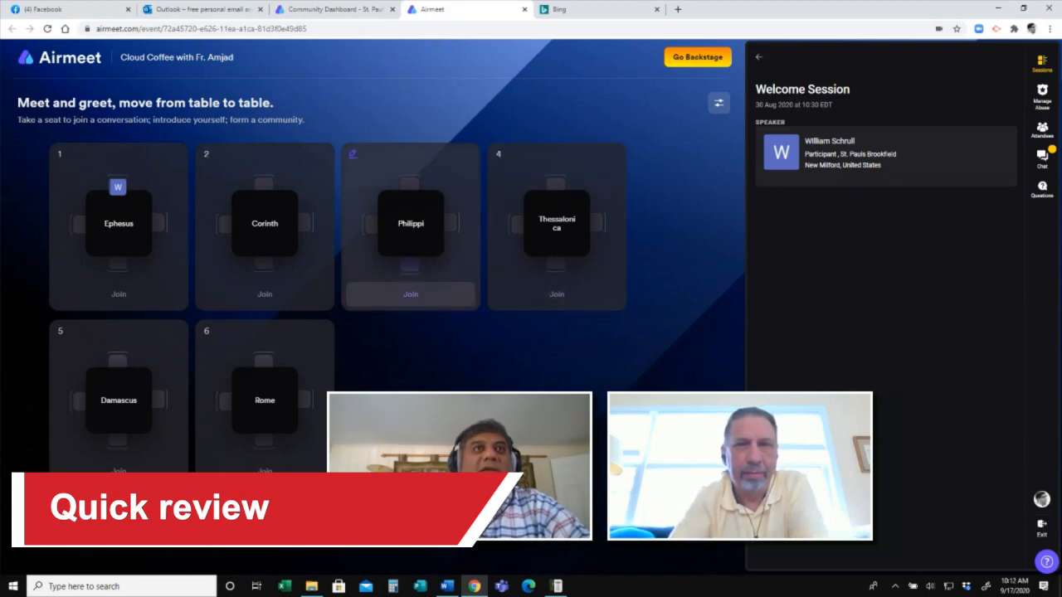
pyautogui.click(410, 293)
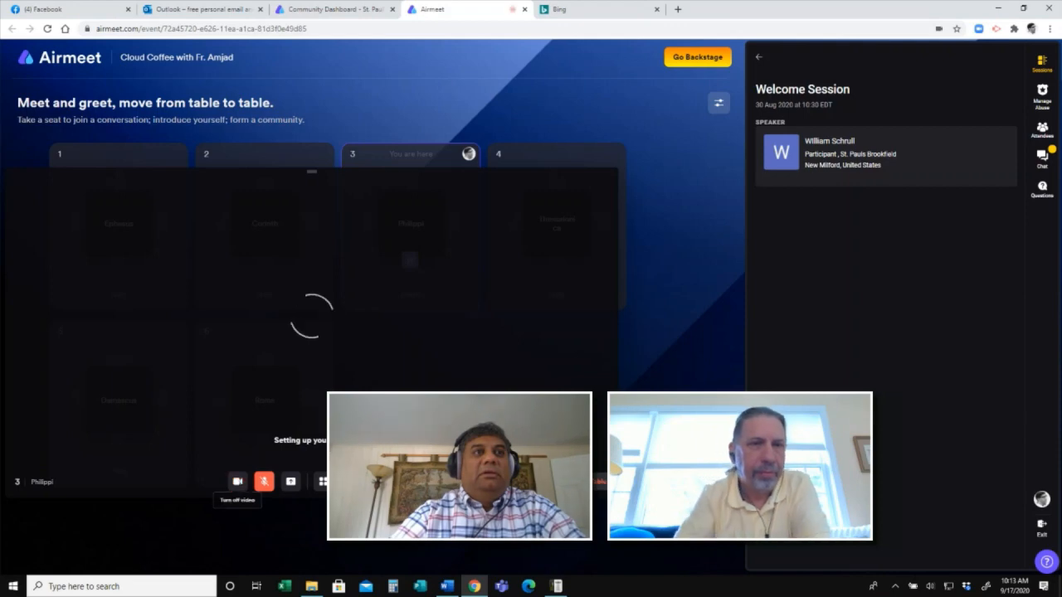
# Select the Logitech Webcam as camera in Test your setup and sit down at the Philippi table
pyautogui.click(237, 481)
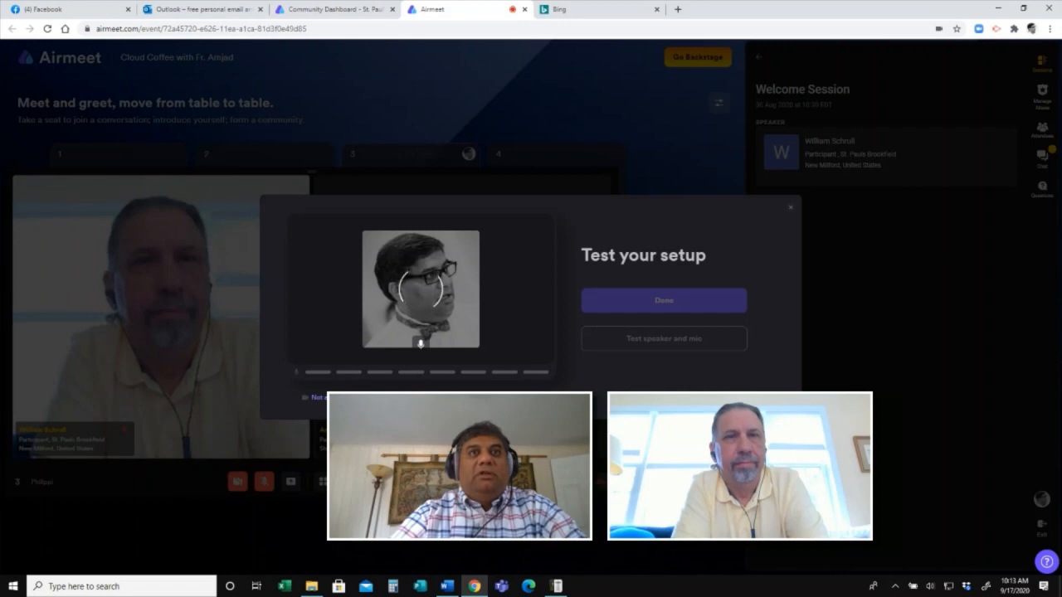
pyautogui.click(418, 344)
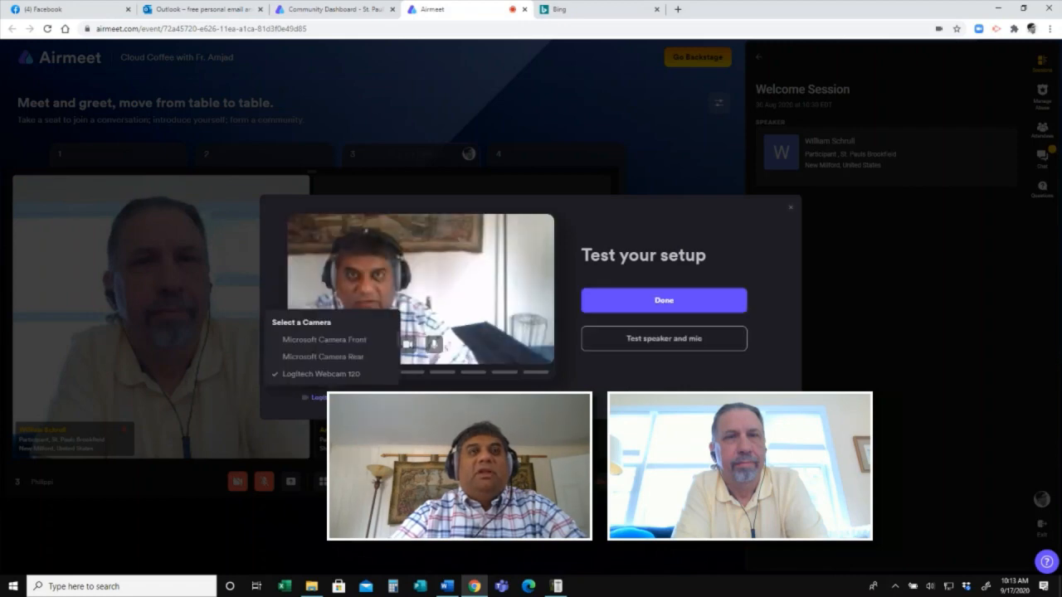
pyautogui.click(322, 356)
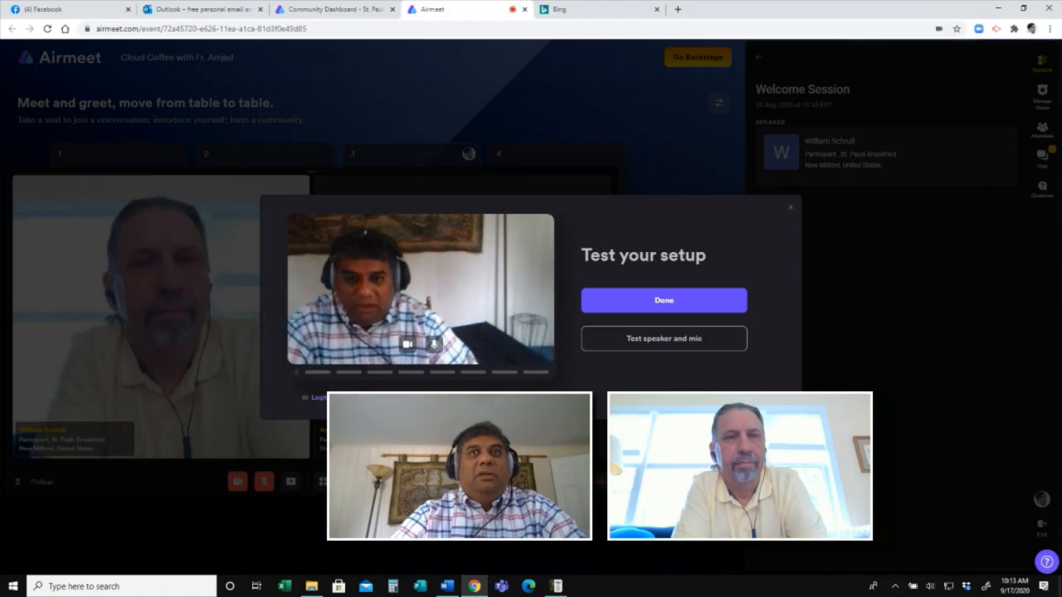
pyautogui.click(664, 300)
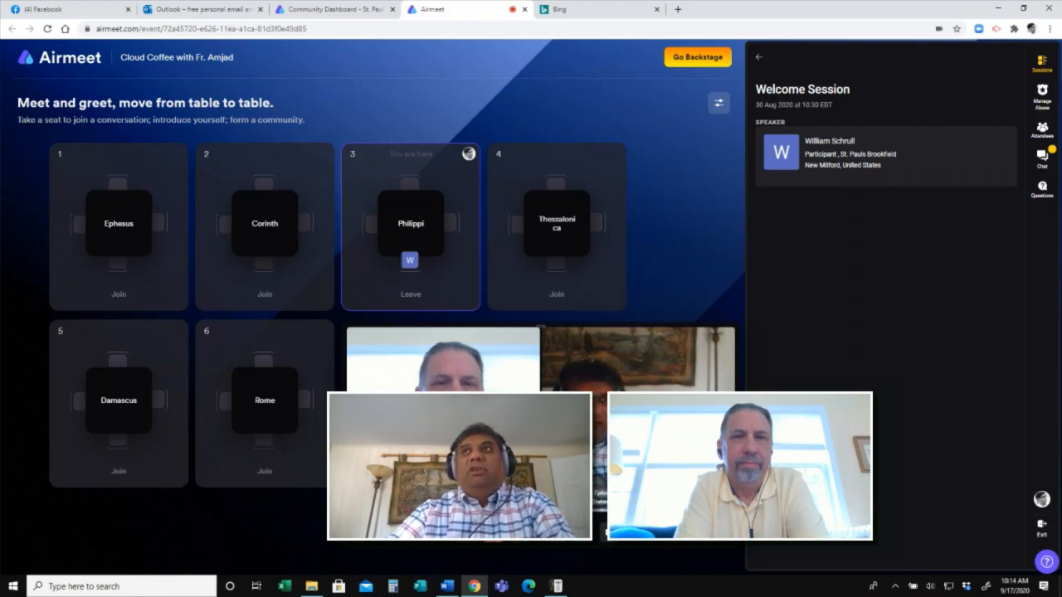
# Browse Live Chat, Direct messages and Attendees in the side panel, ending on the Welcome Session Questions
pyautogui.click(1042, 157)
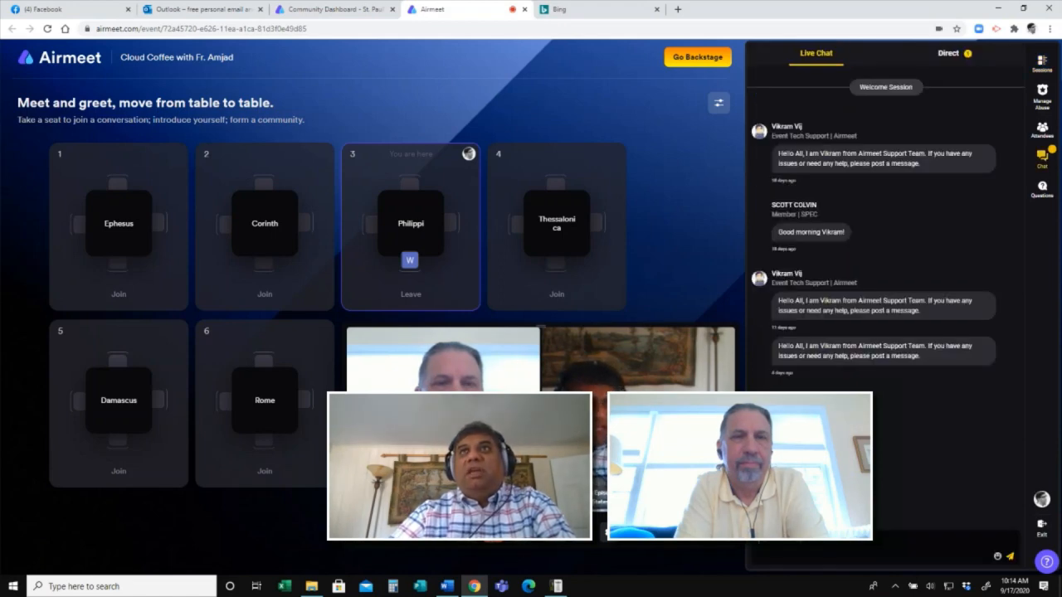
pyautogui.click(947, 53)
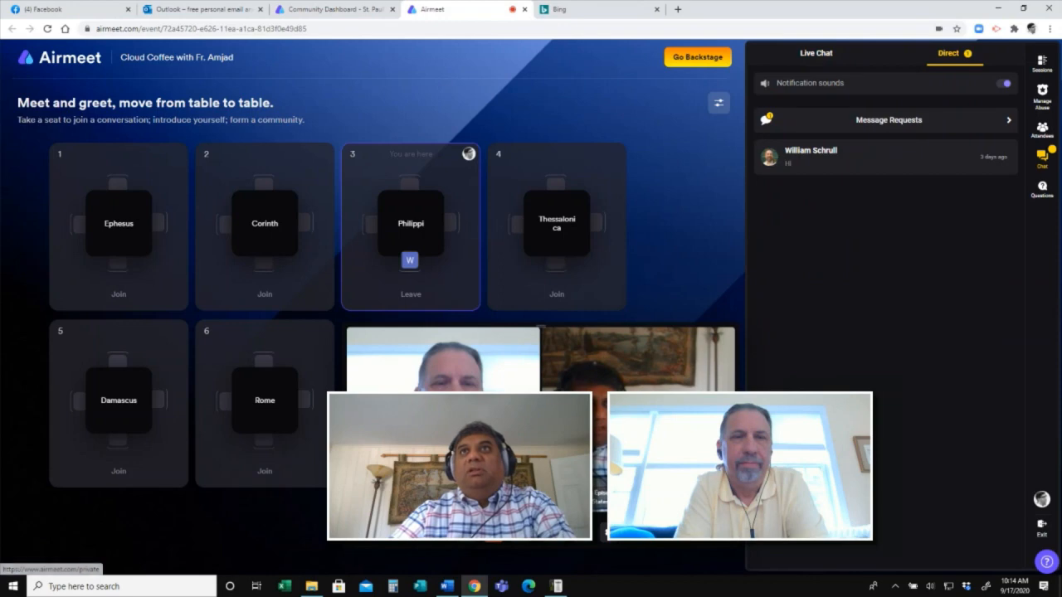
pyautogui.click(816, 53)
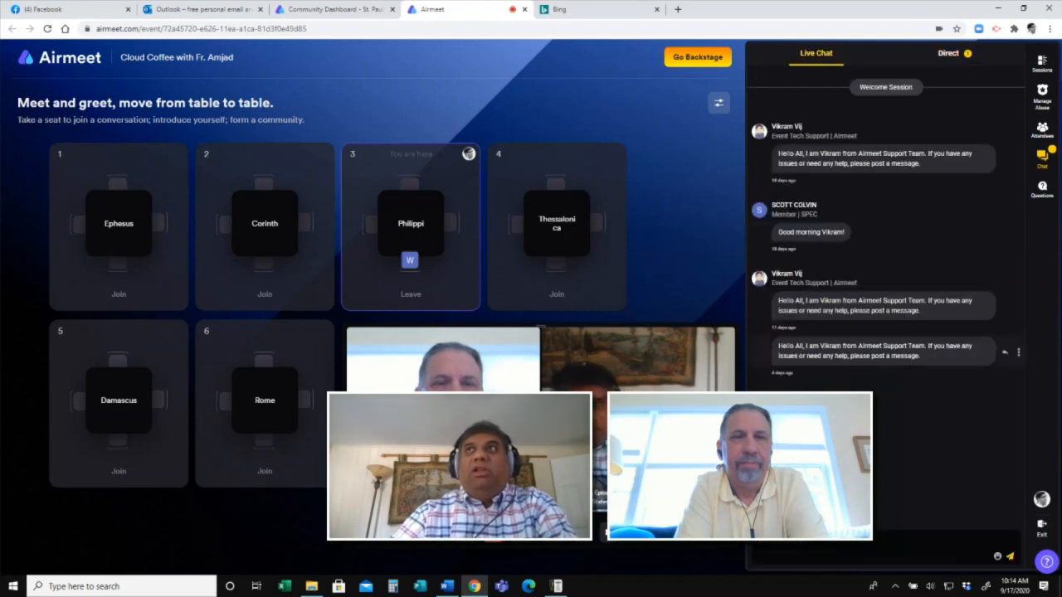
pyautogui.click(1043, 129)
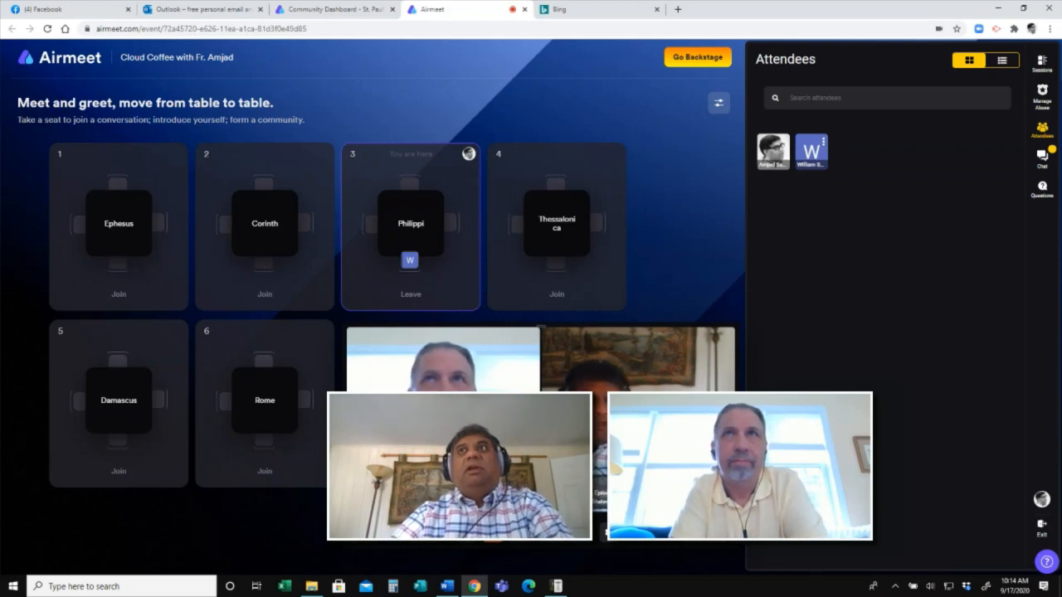
pyautogui.click(1043, 189)
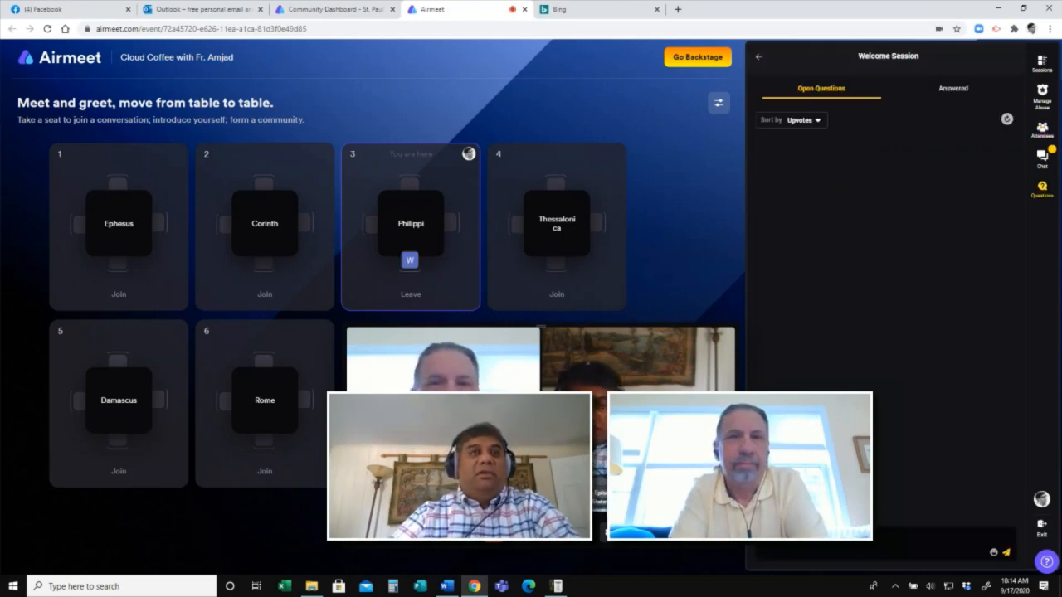